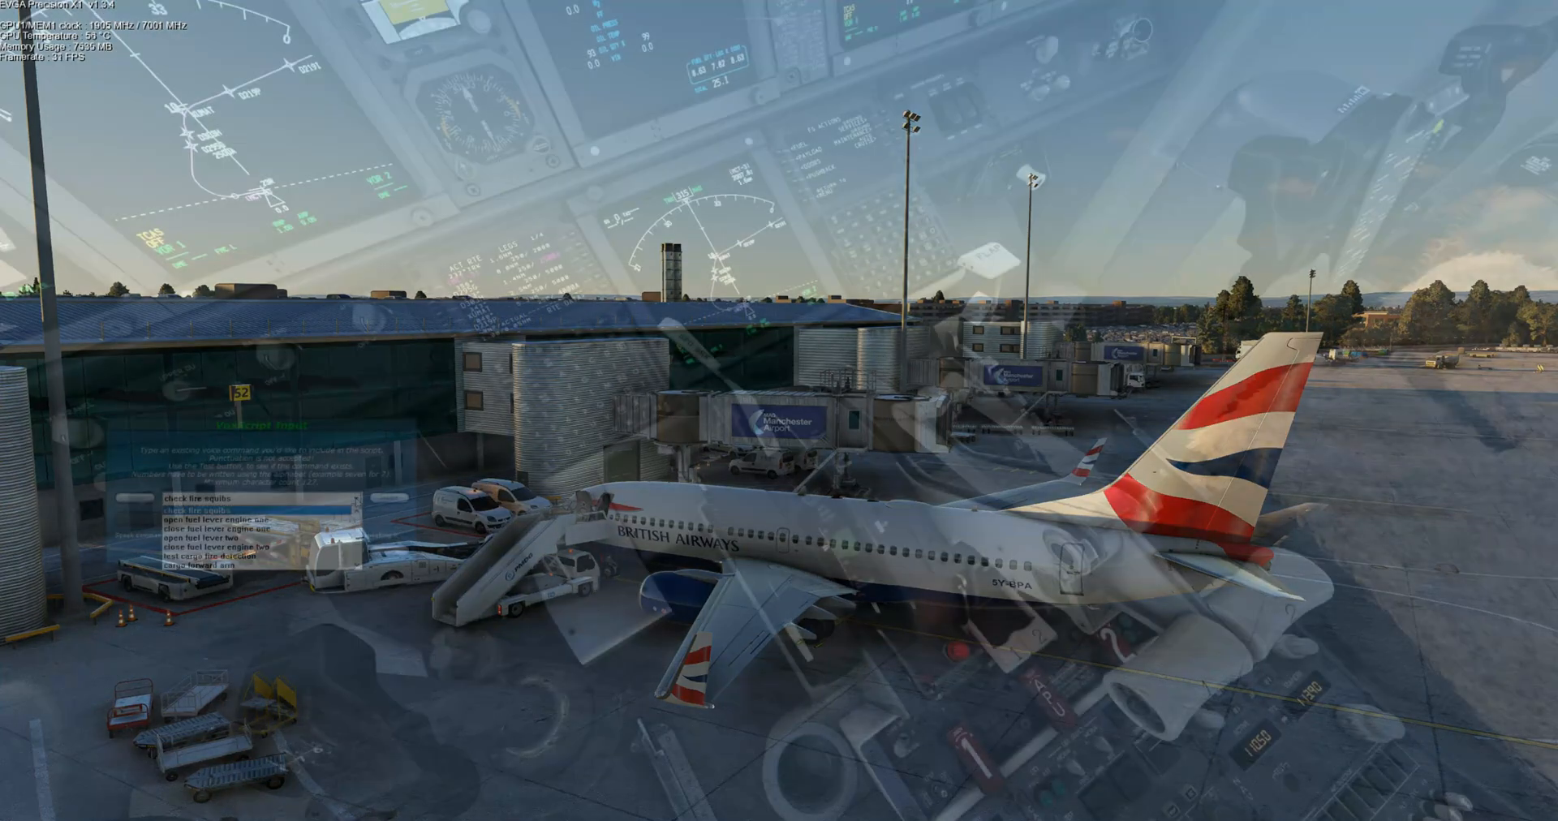
Select the 'runway entry procedure' script from the VoxScript script list.
left_click(255, 525)
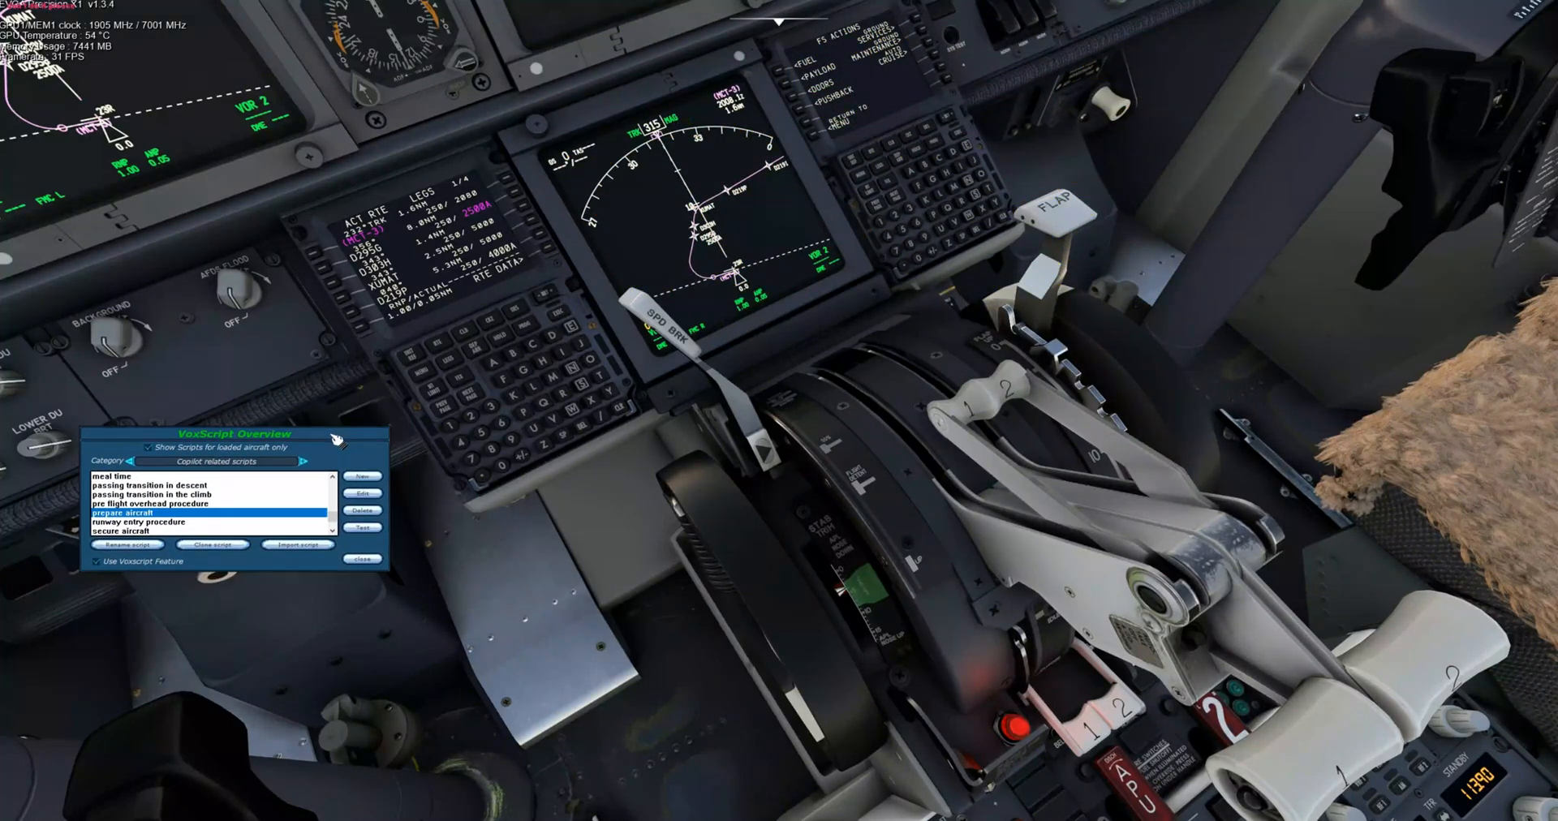
mouse_move(300, 500)
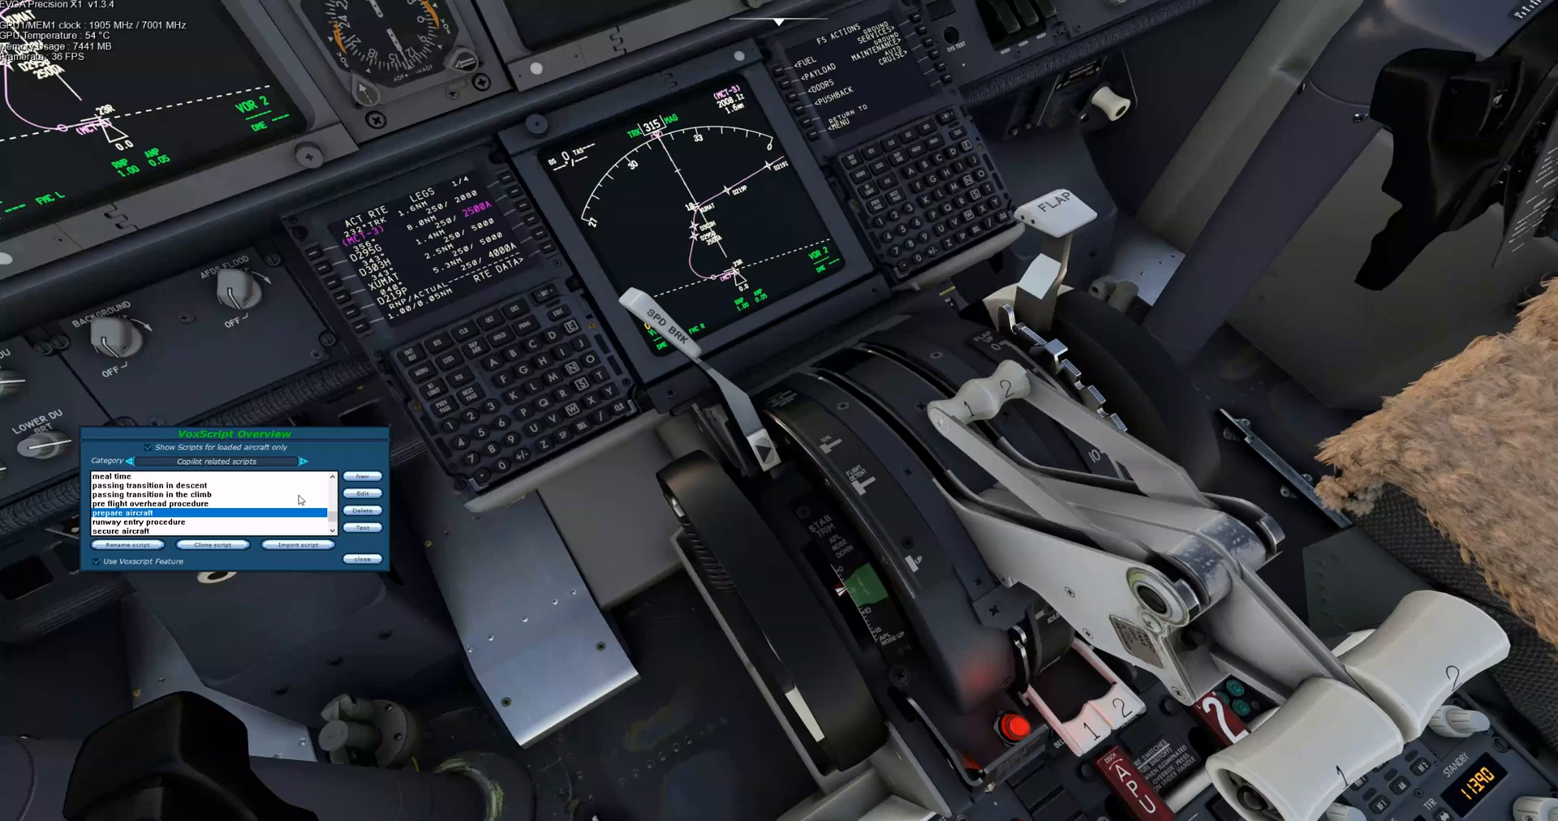
mouse_move(236, 524)
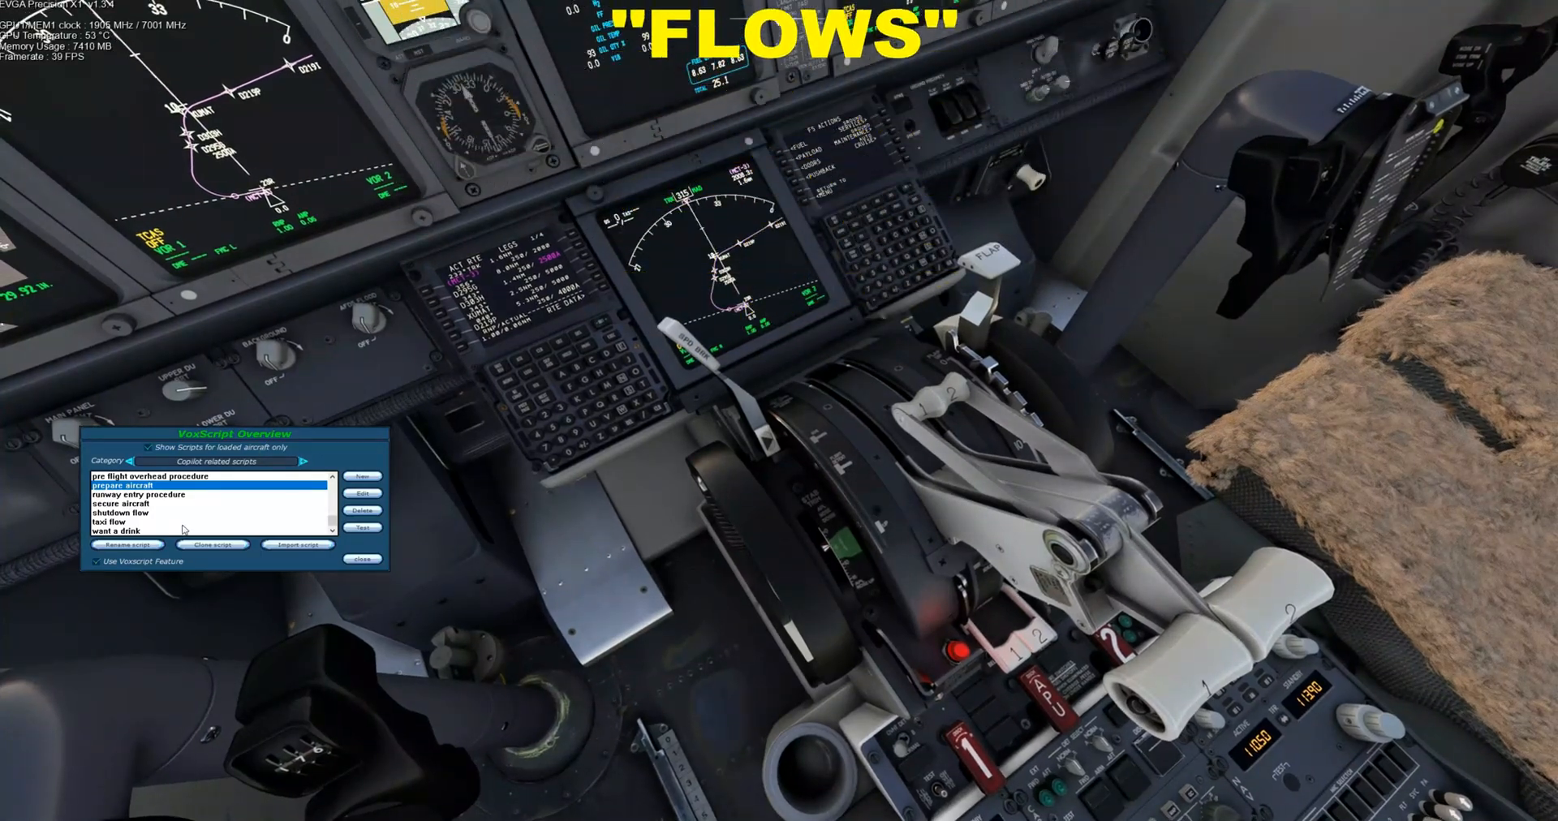
left_click(139, 494)
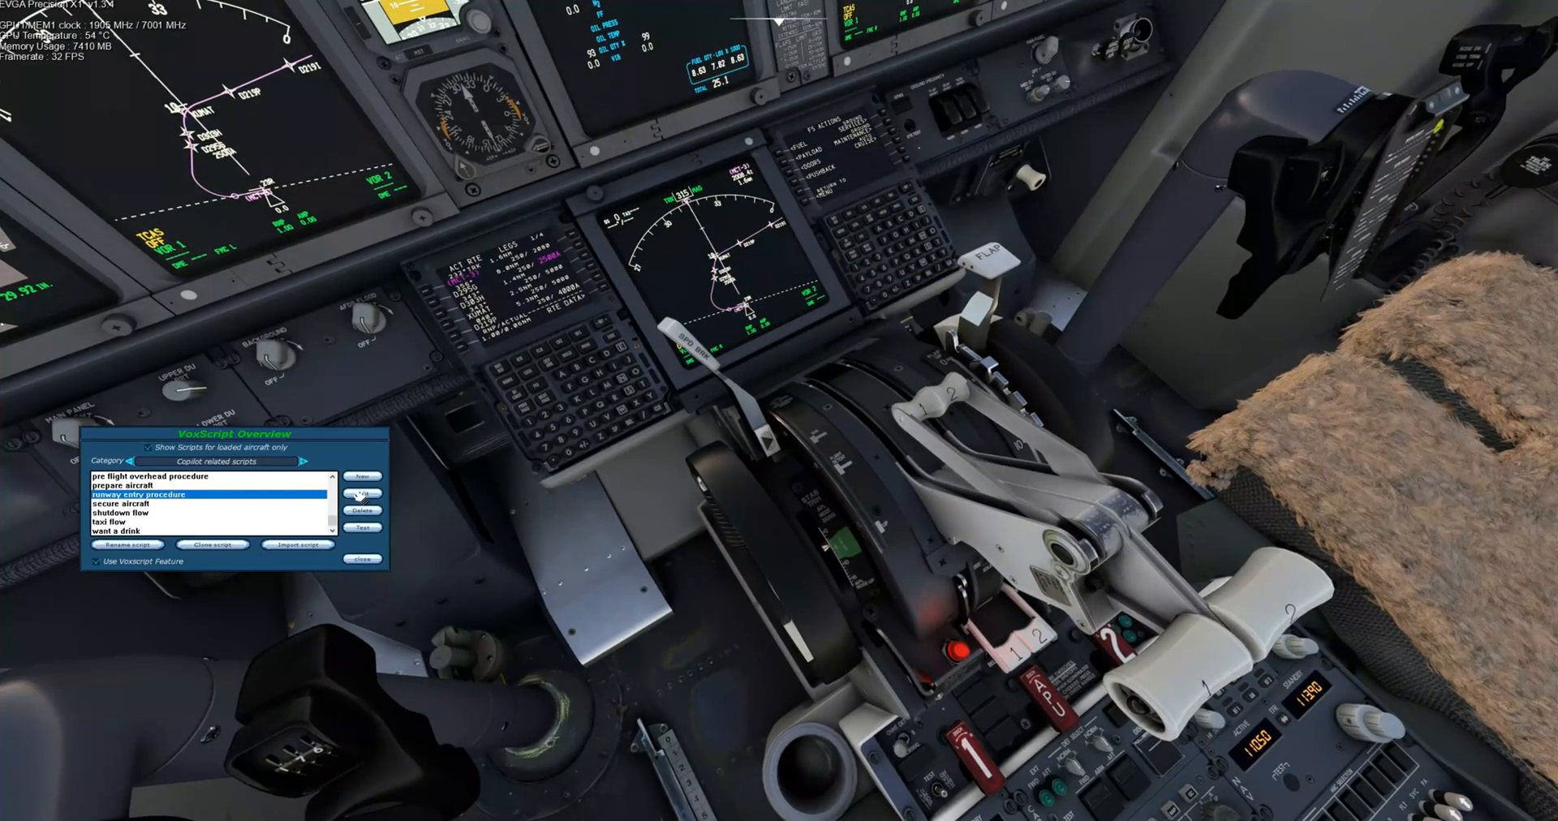
Open the VoxScript Input dialog and browse the command list to the fuel pump commands.
left_click(361, 495)
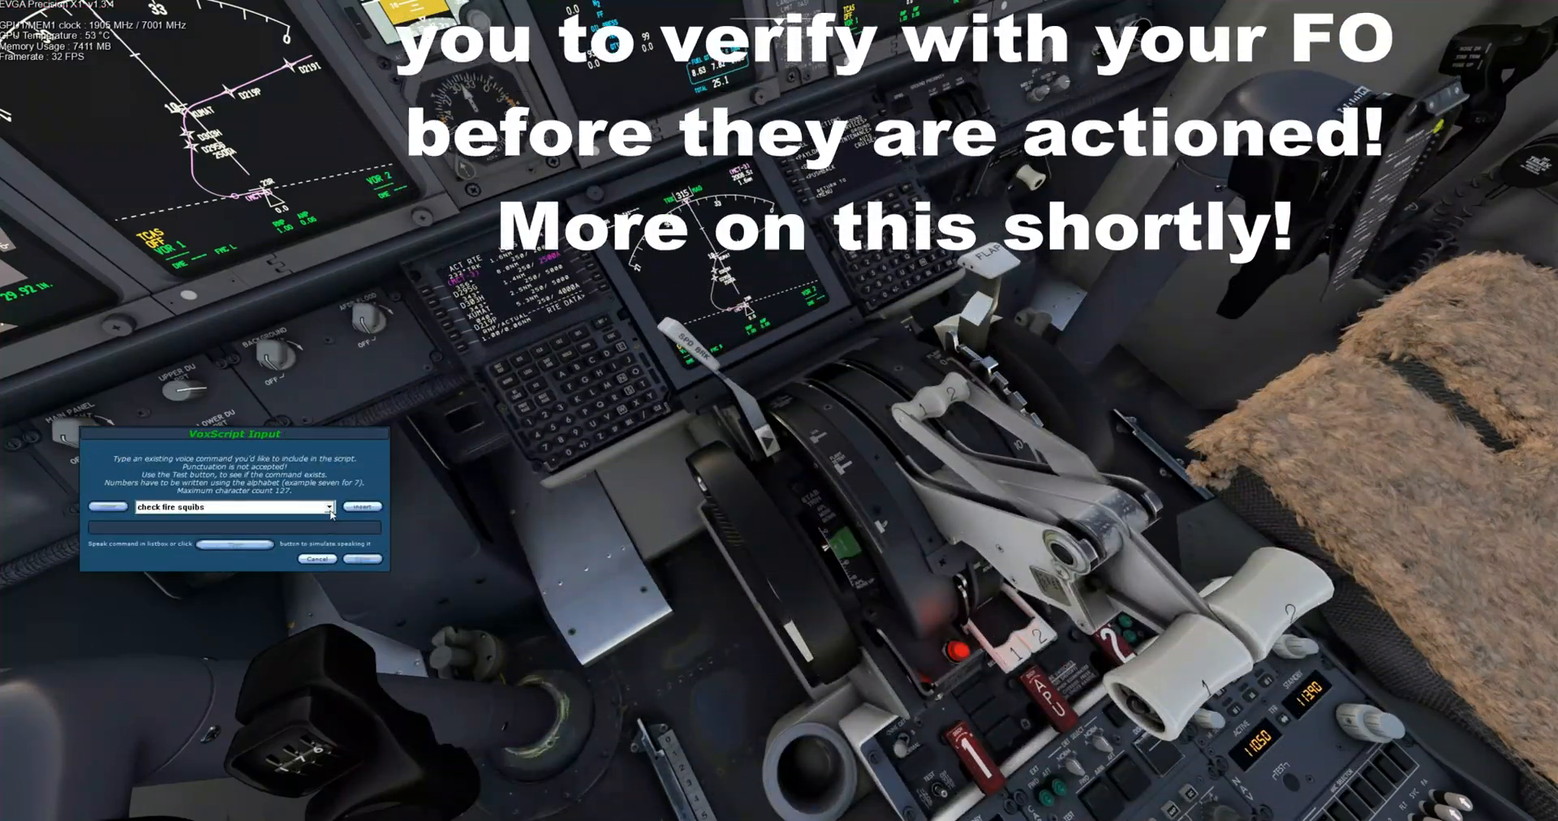
left_click(327, 507)
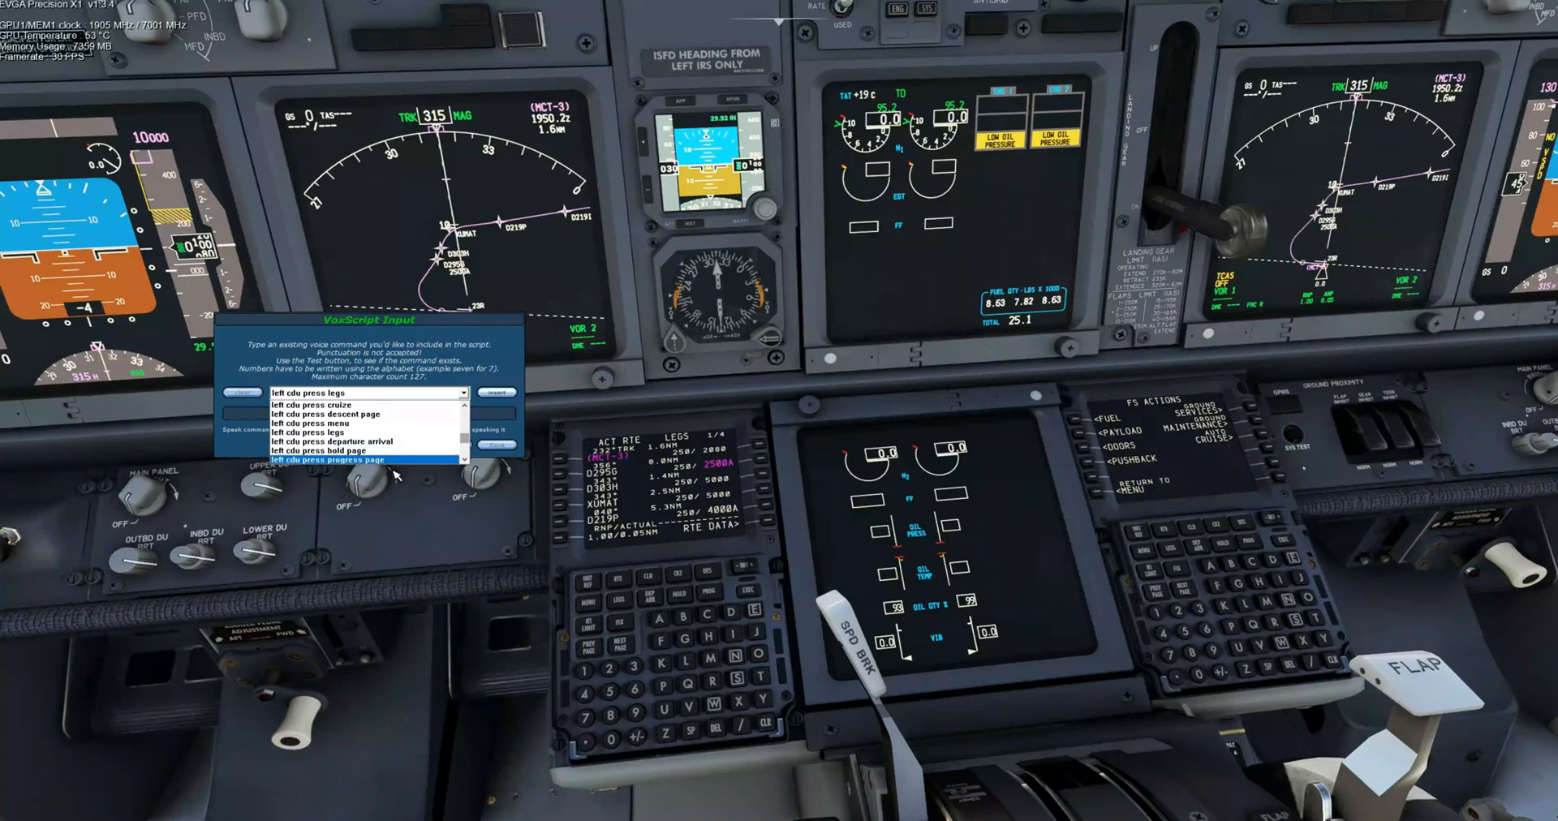
left_click(332, 441)
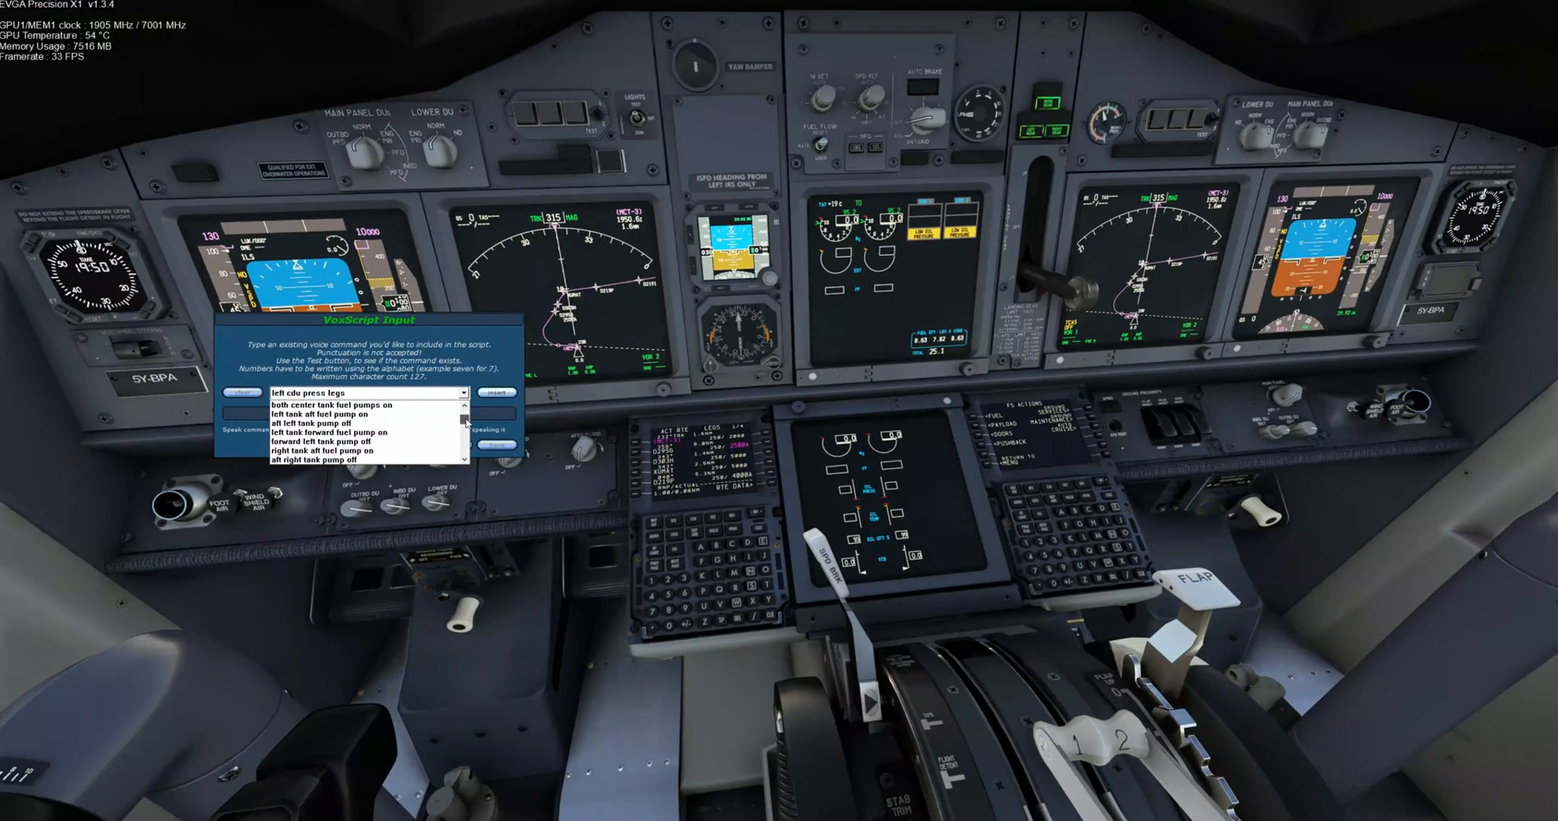
Close the command list, keeping 'left cdu press legs' as the command.
left_click(338, 460)
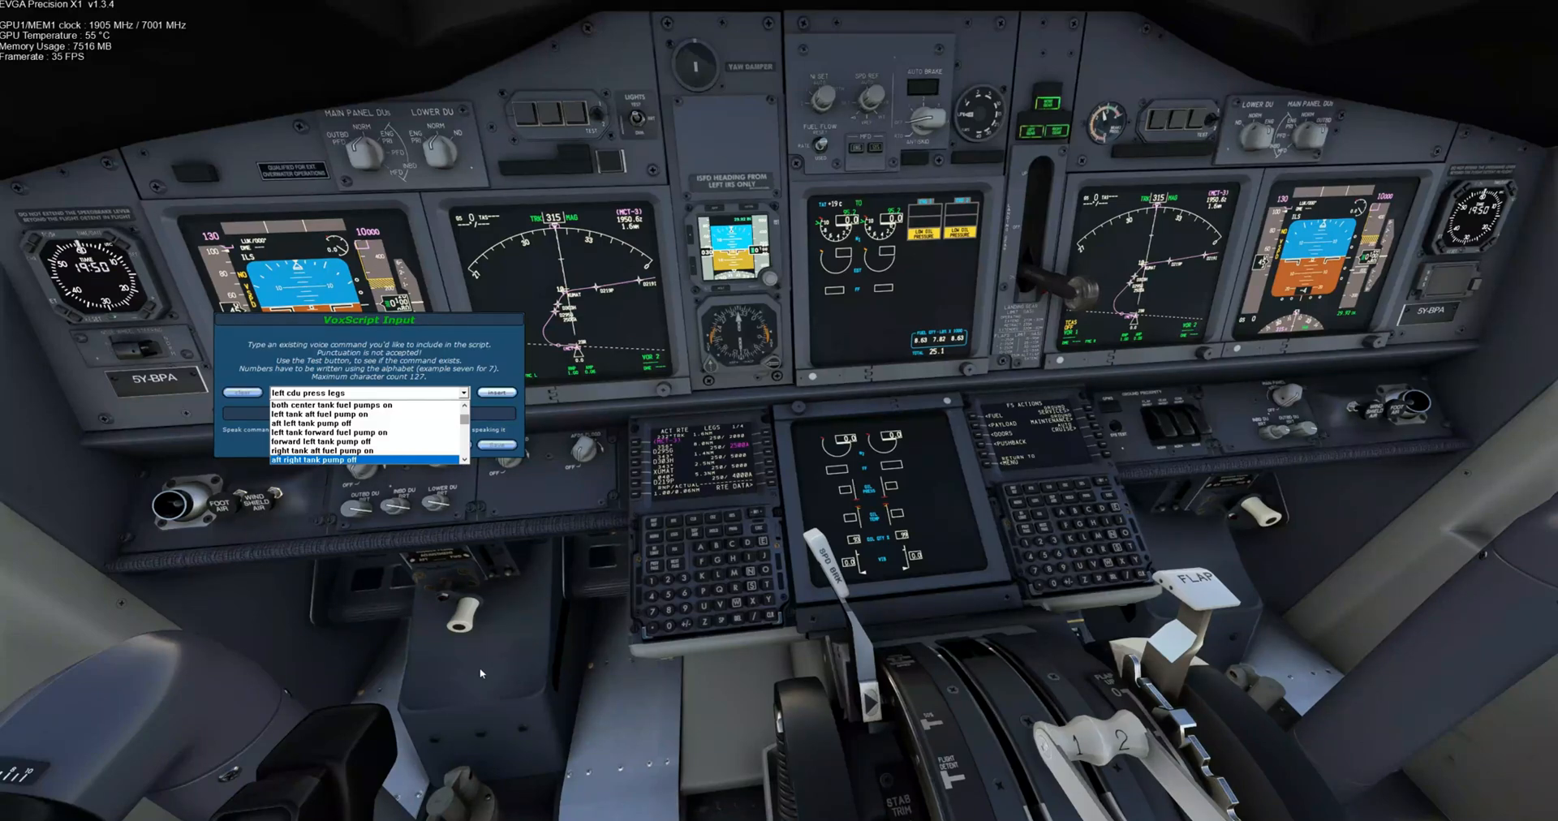
left_click(328, 392)
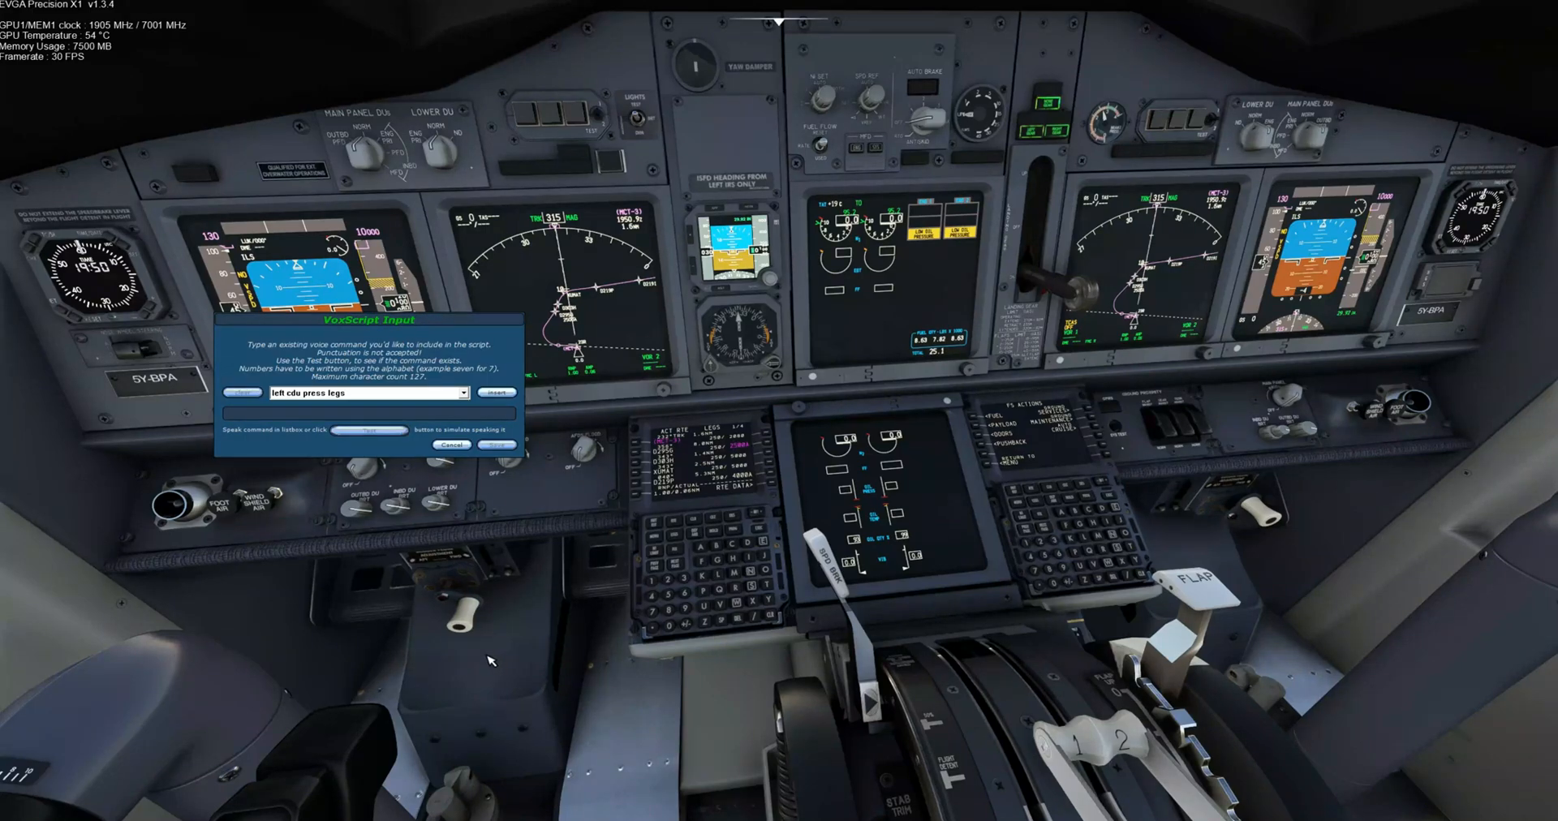
mouse_move(464, 667)
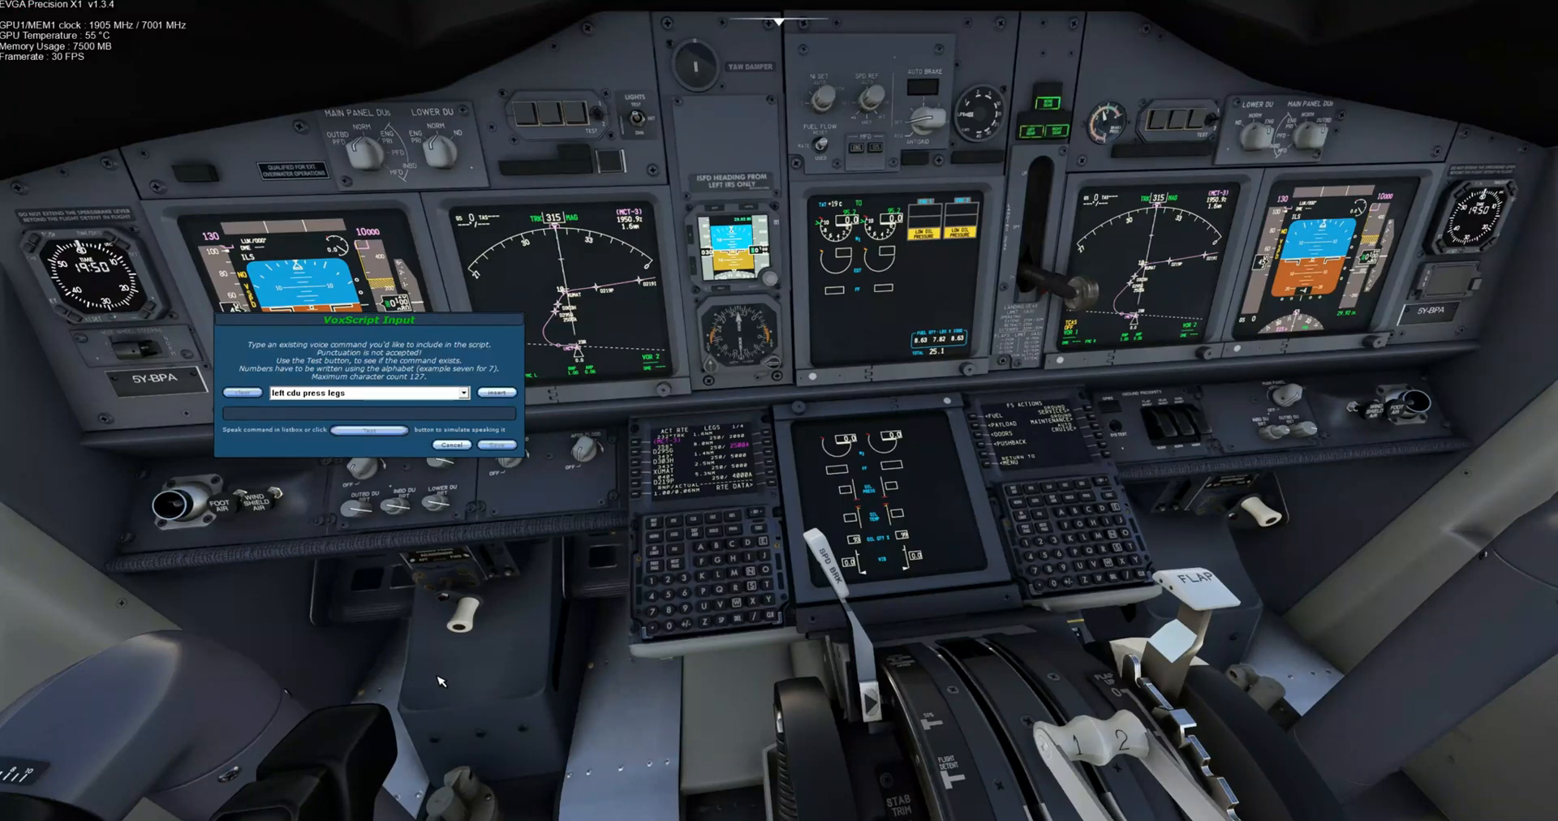
mouse_move(456, 481)
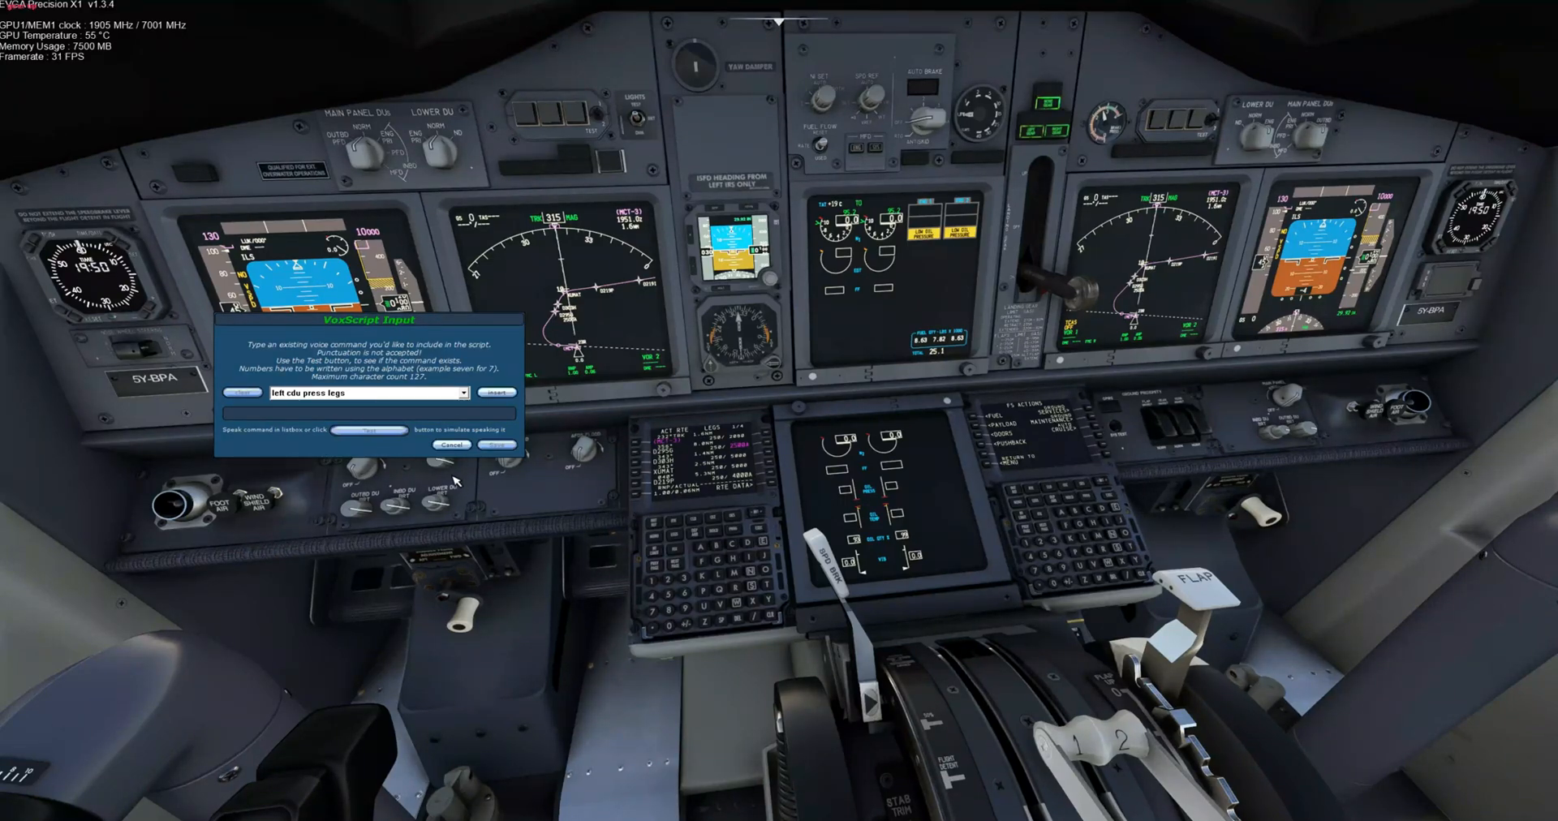
left_click(462, 392)
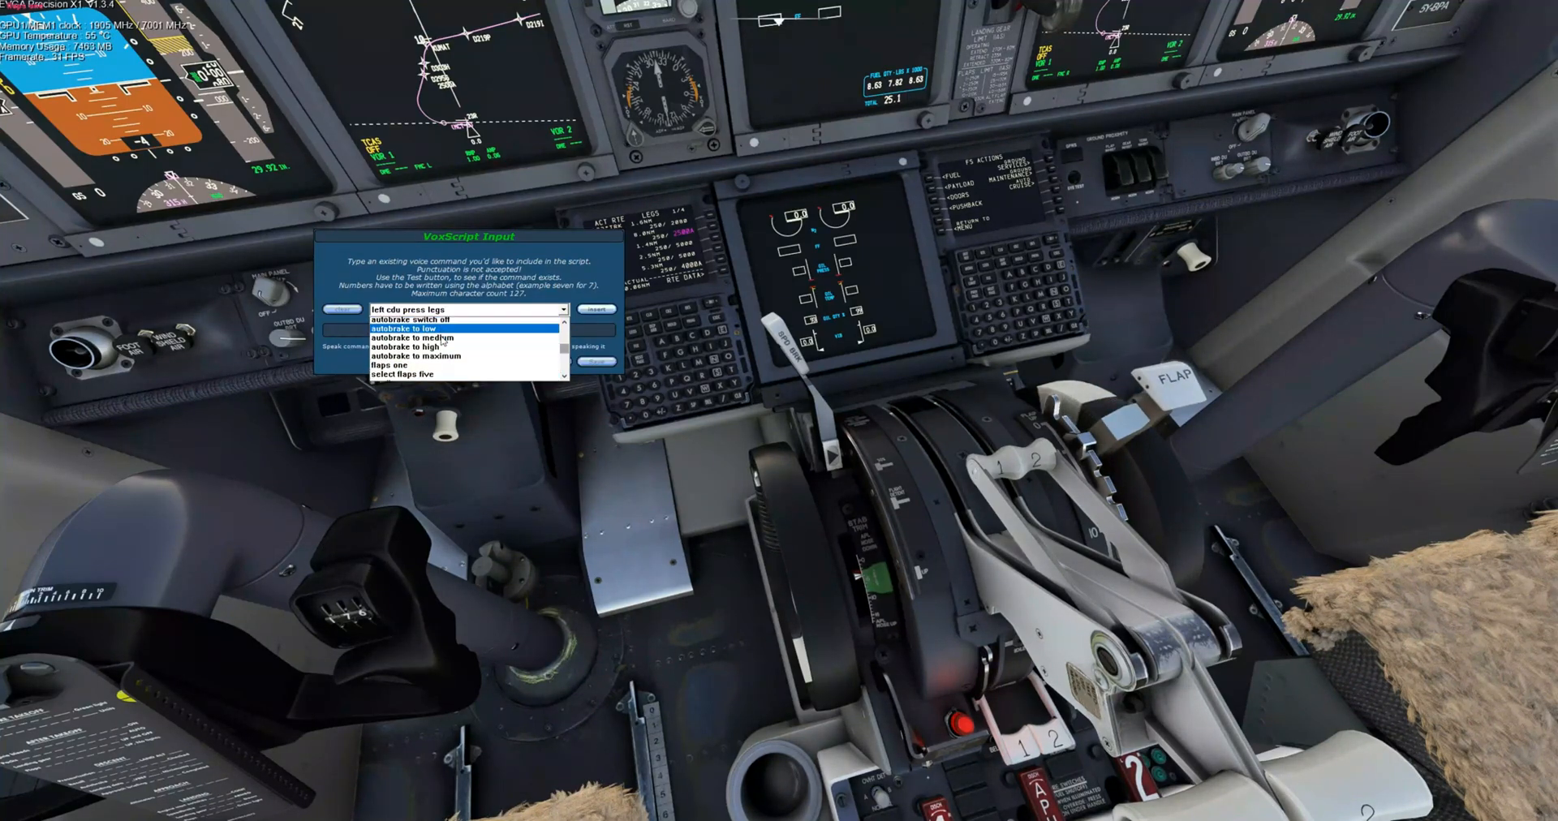
Scroll the command list to the flap commands, flaps one through flaps forty.
scroll("down", 3)
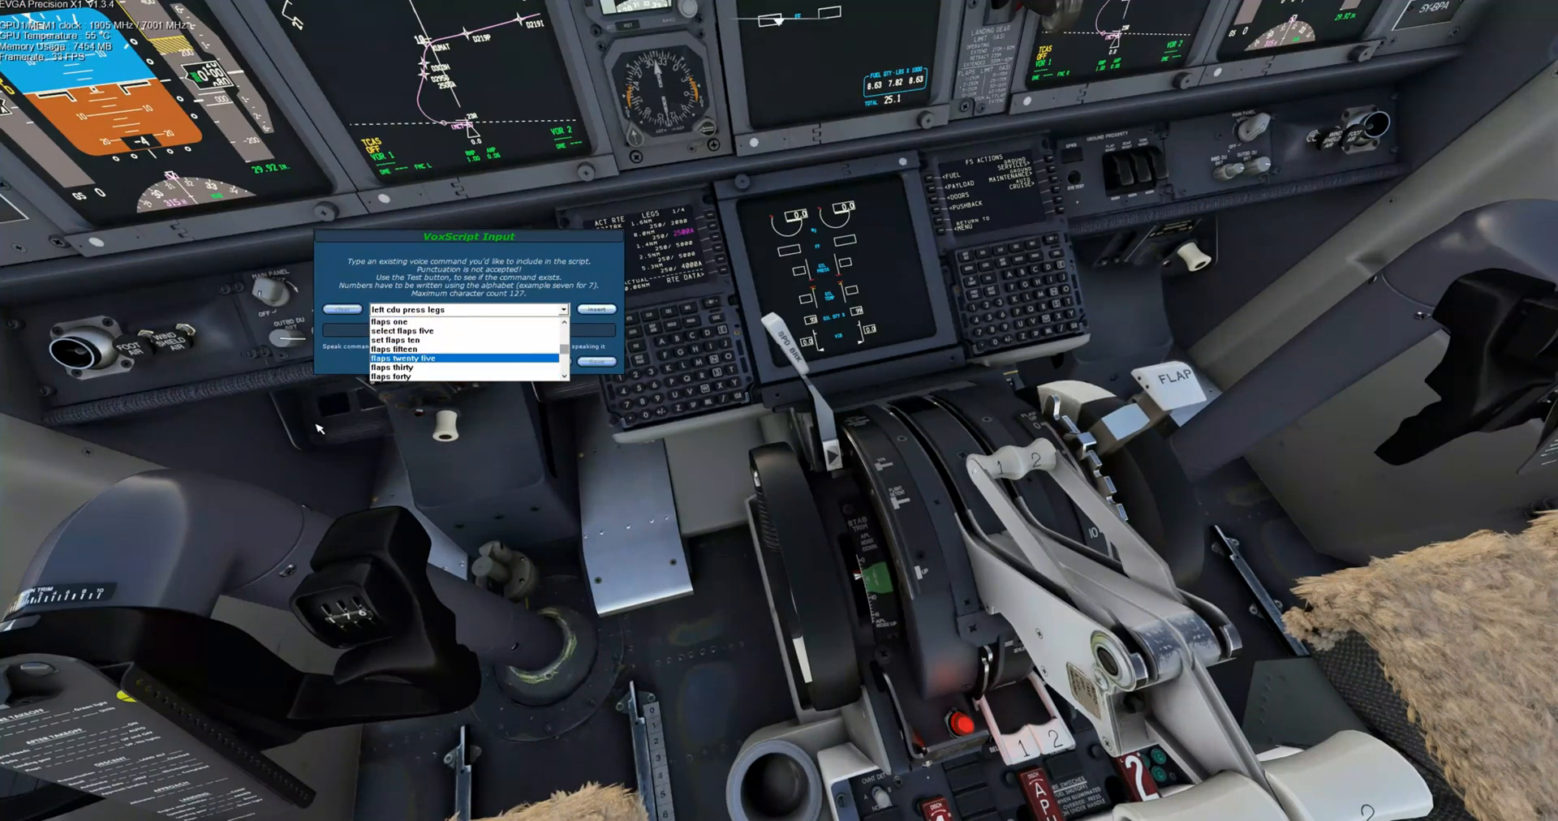
mouse_move(340, 347)
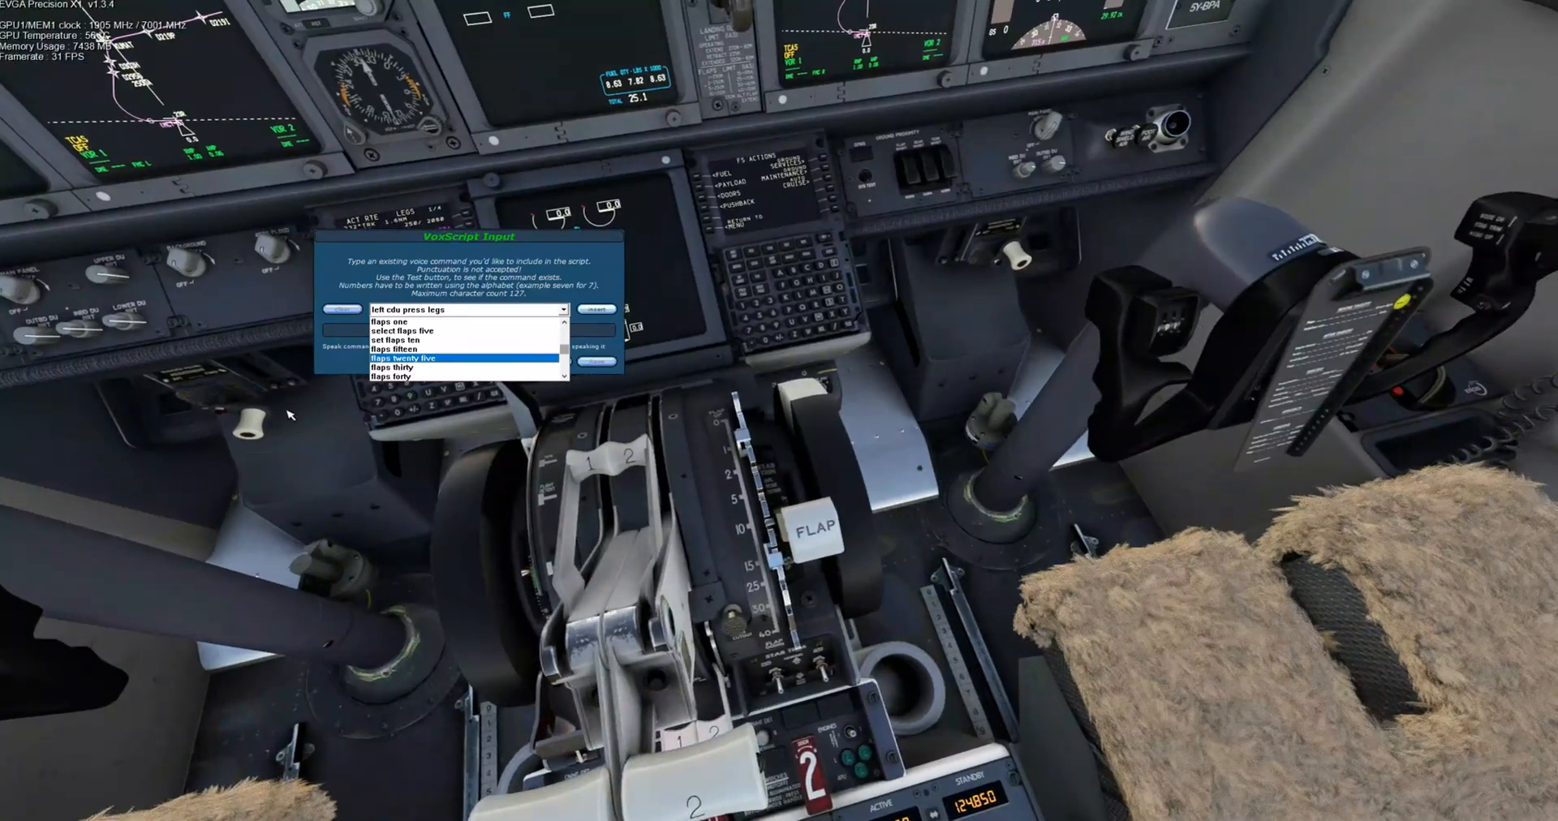
mouse_move(278, 463)
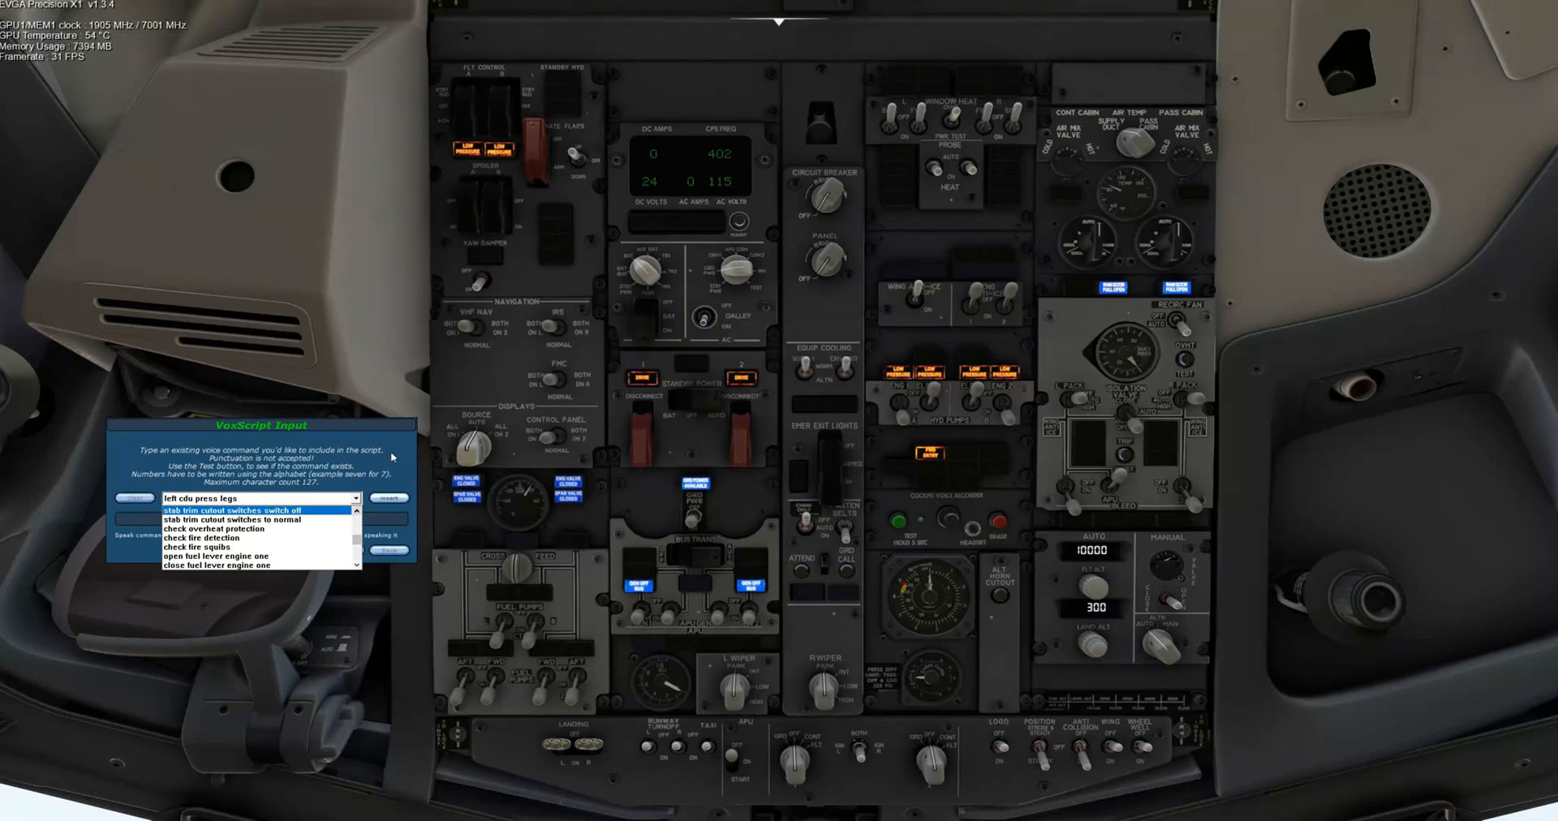
mouse_move(309, 326)
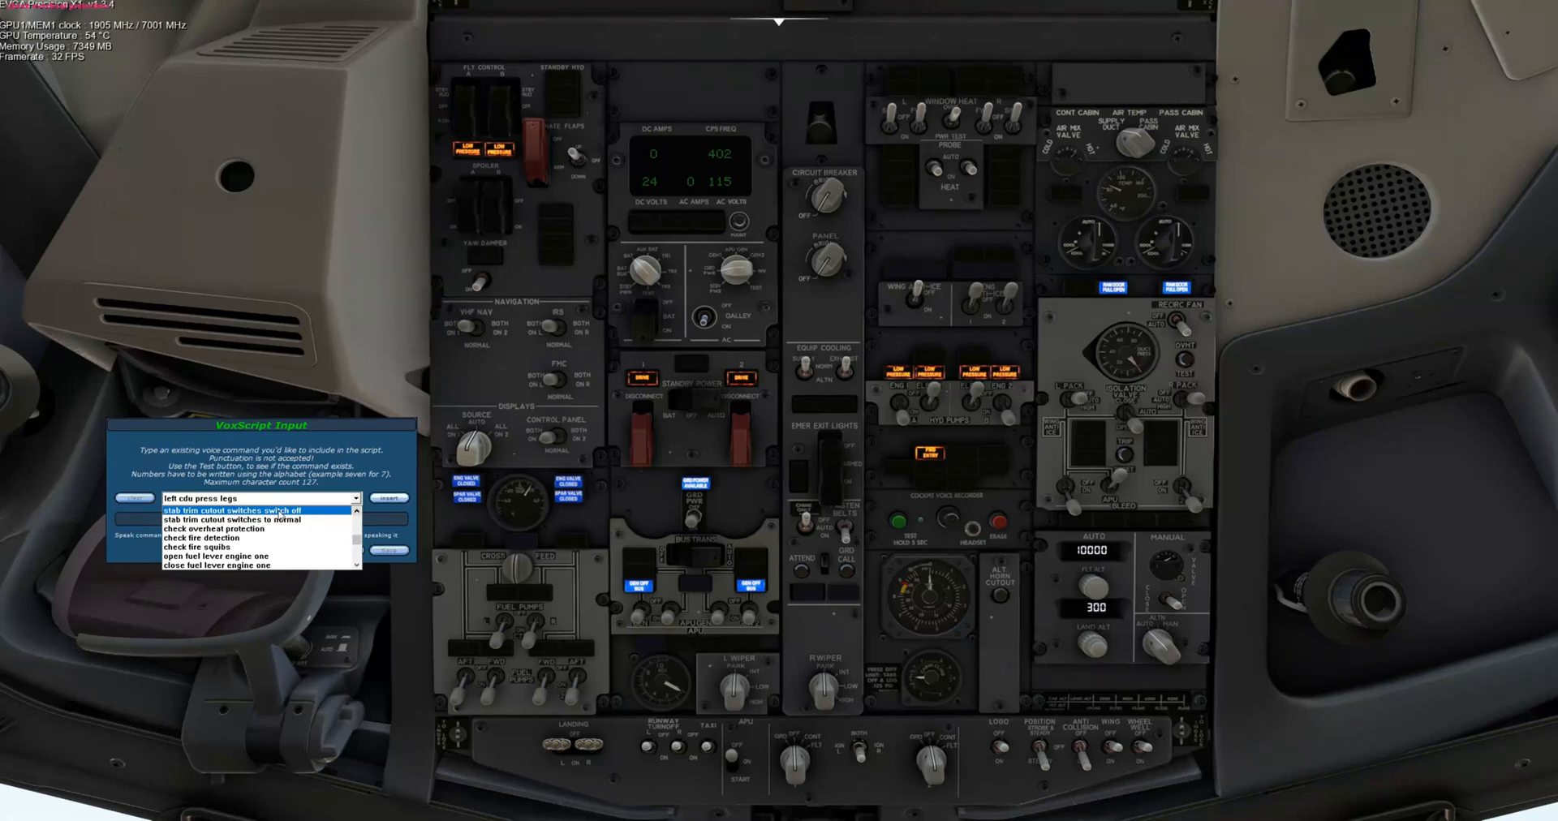
Choose the check fire squibs command and reopen the command list.
left_click(199, 547)
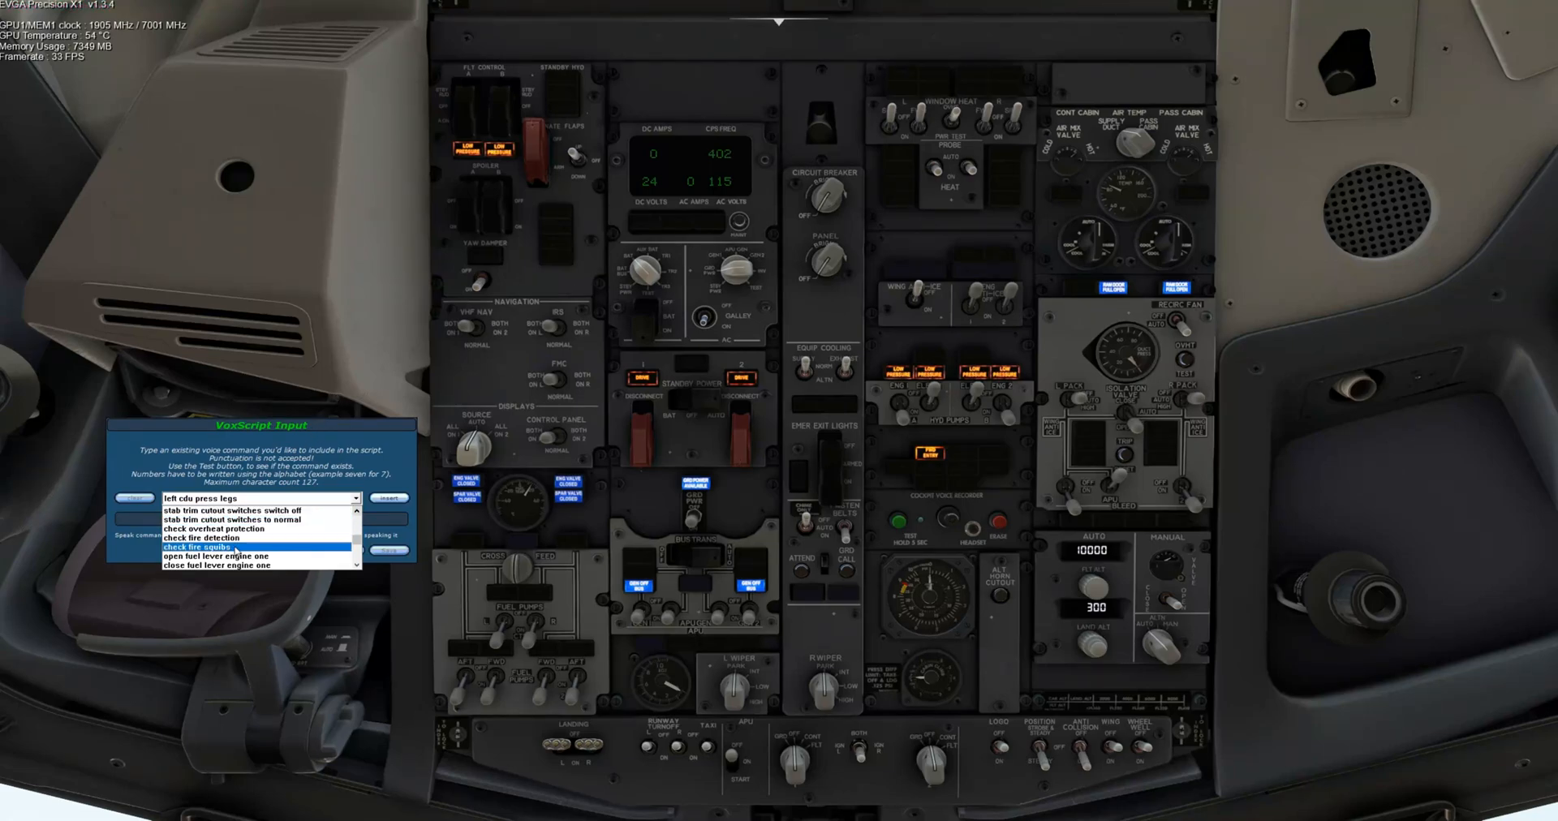
left_click(199, 547)
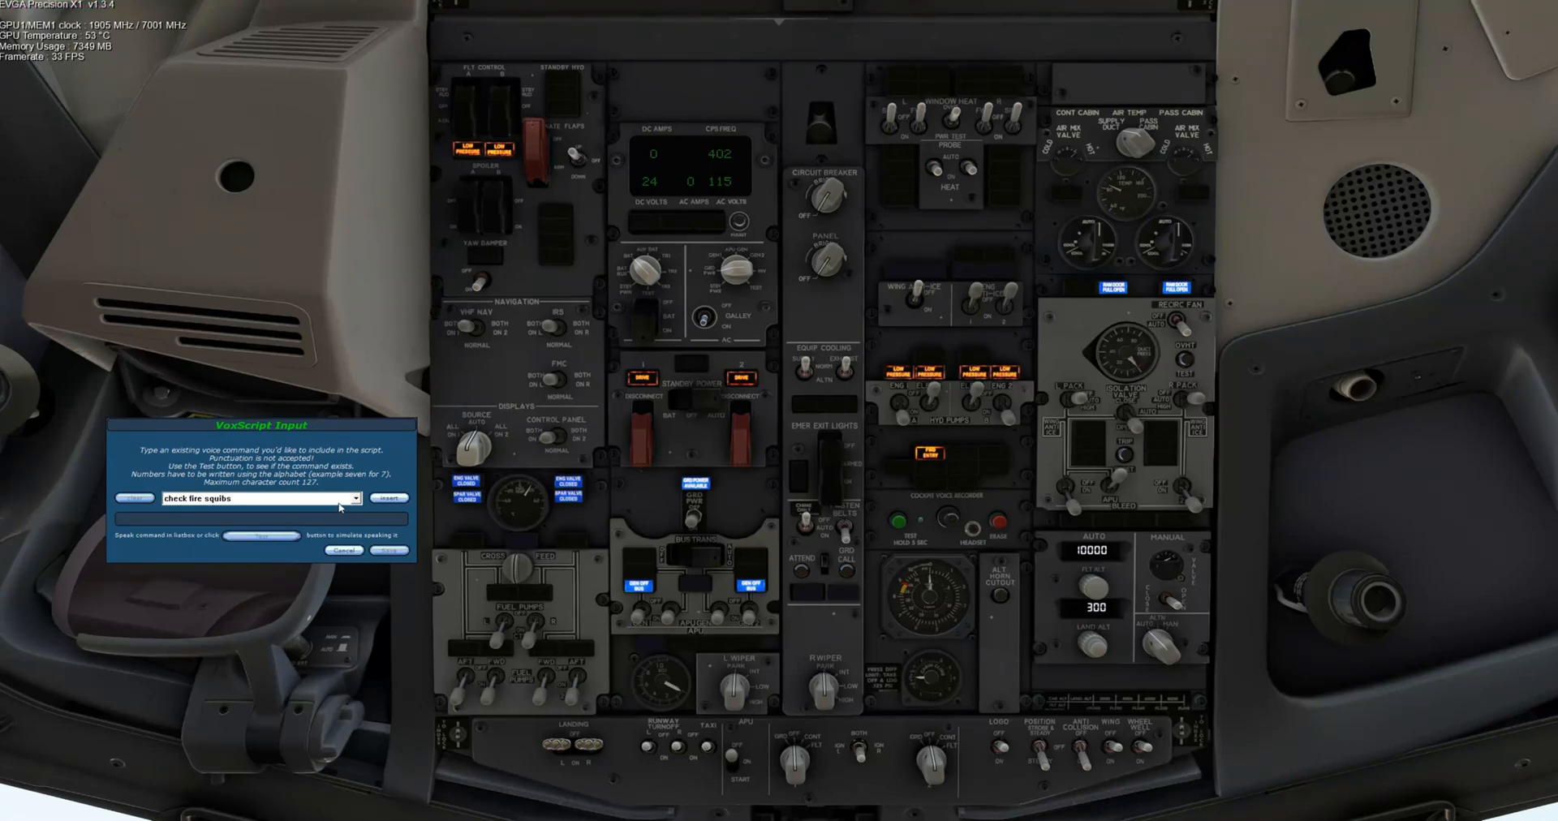
left_click(354, 499)
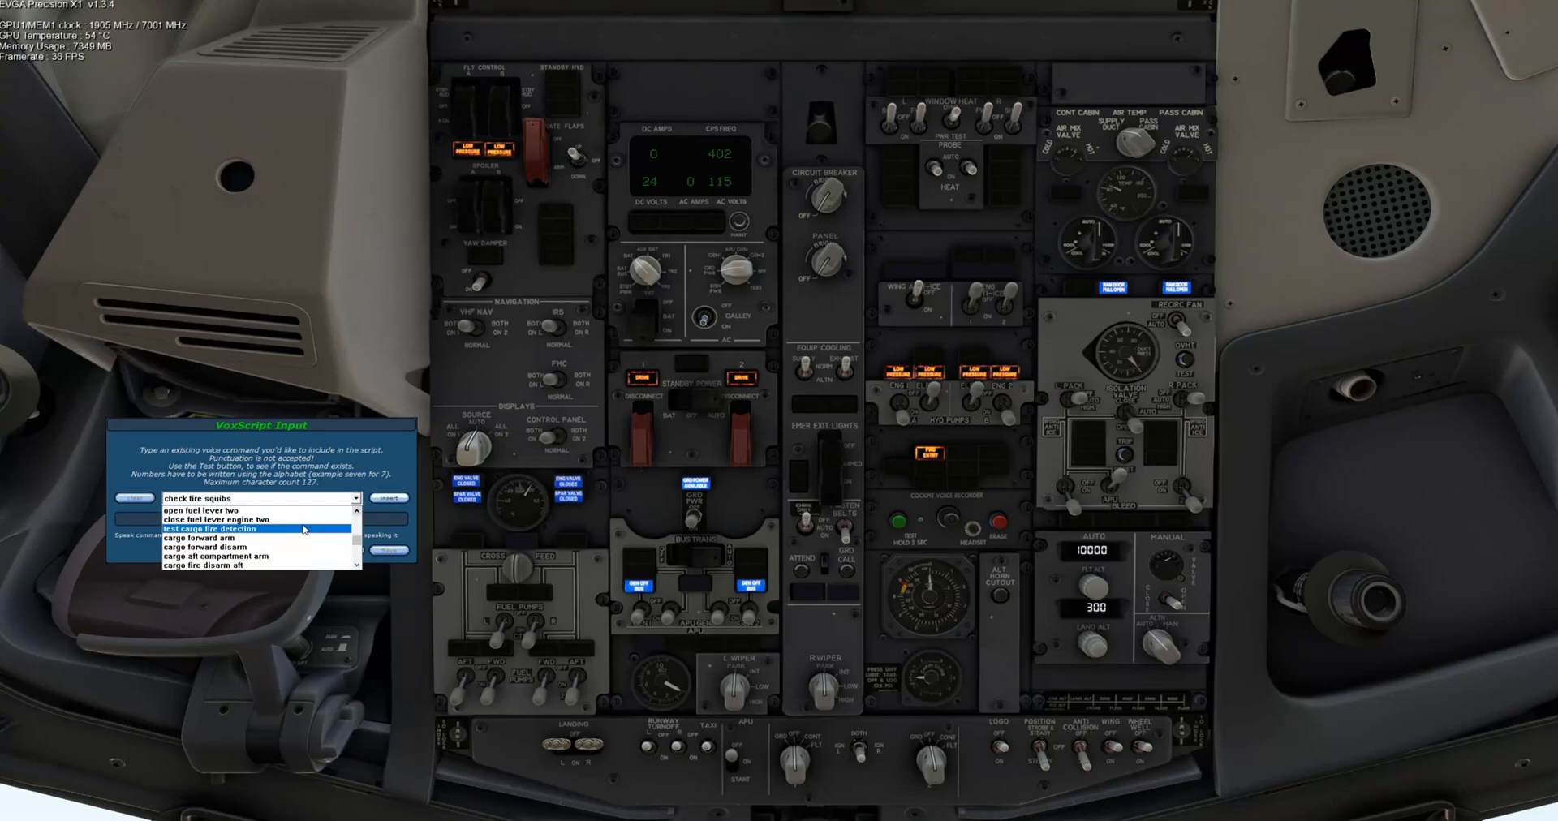
Scroll through the fire commands and choose 'cargo forward arm'.
scroll("down", 3)
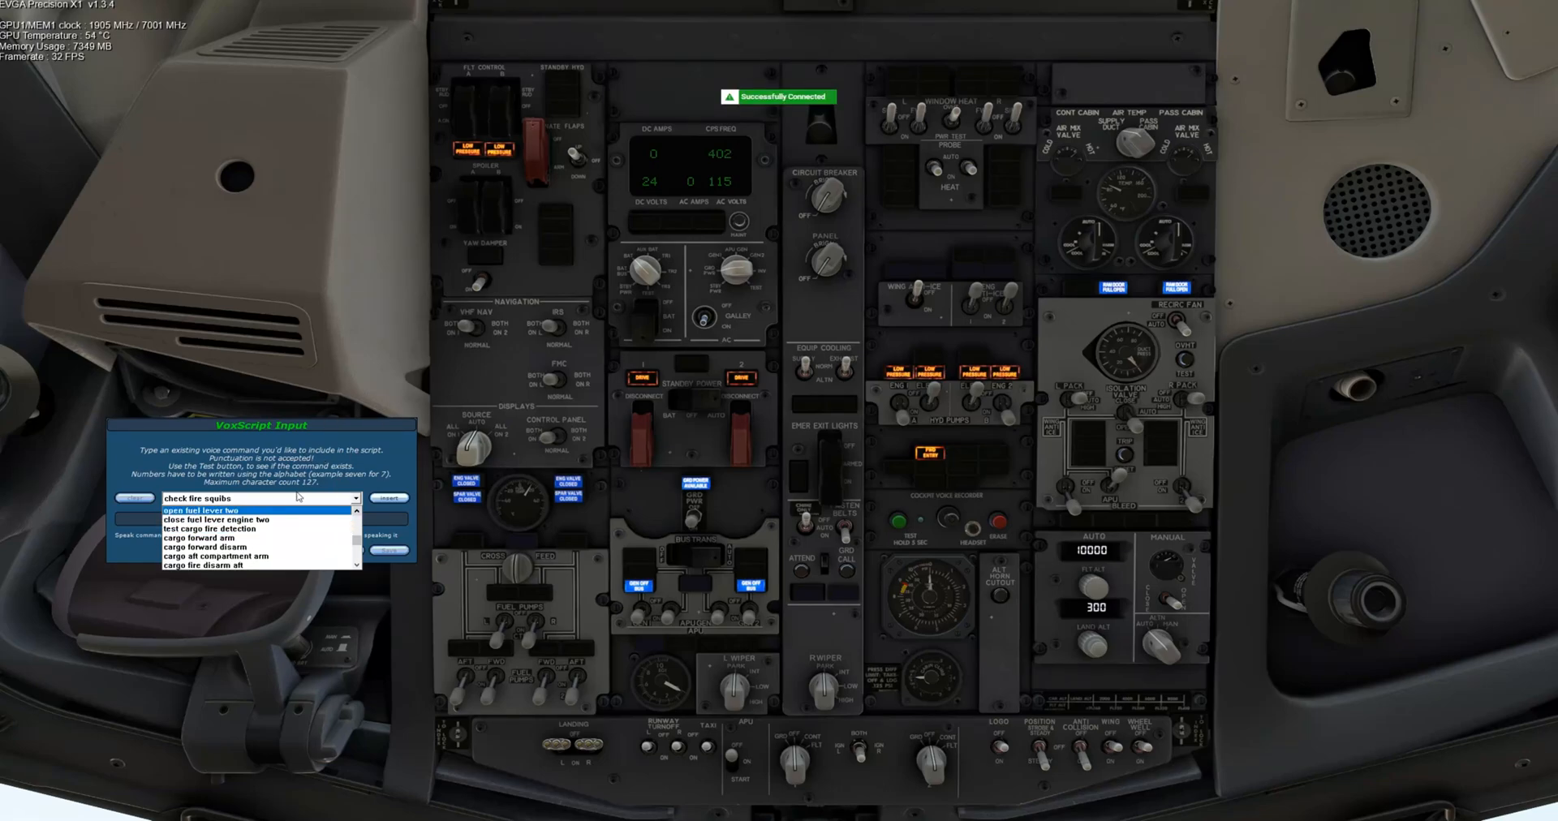
mouse_move(349, 400)
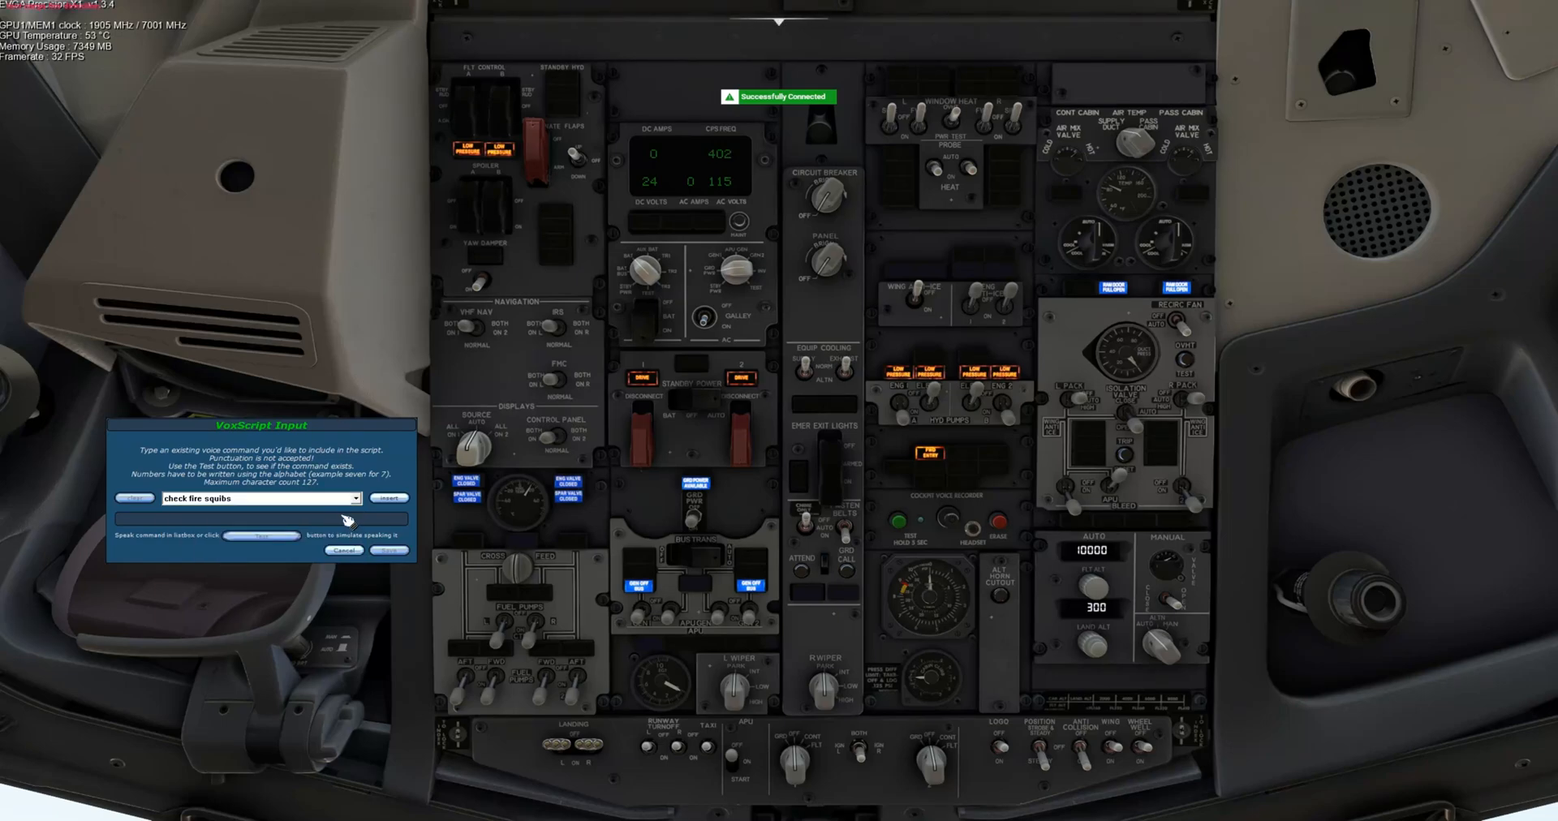
left_click(354, 498)
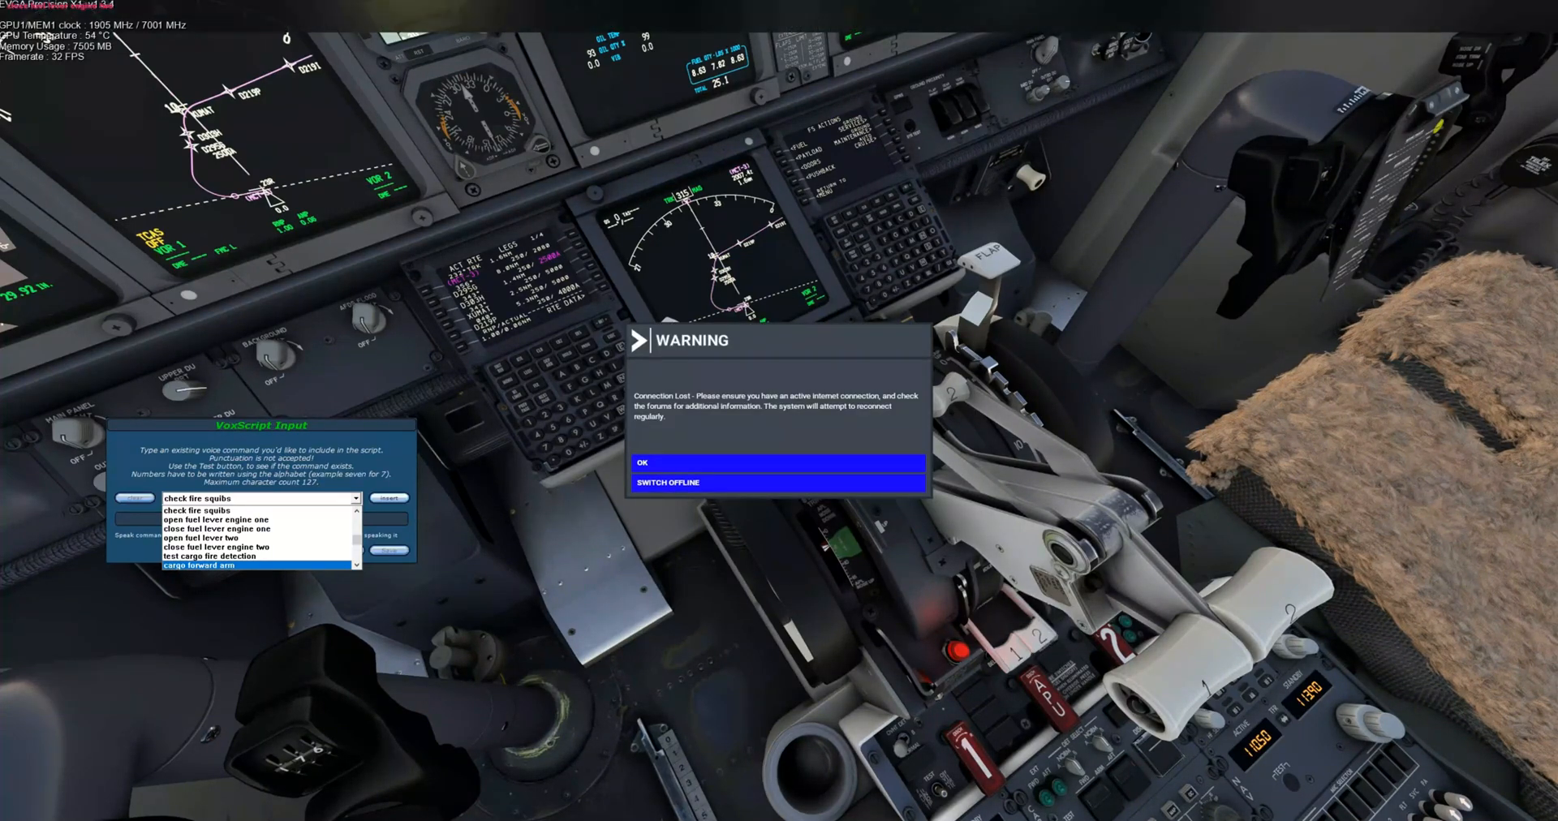
left_click(778, 462)
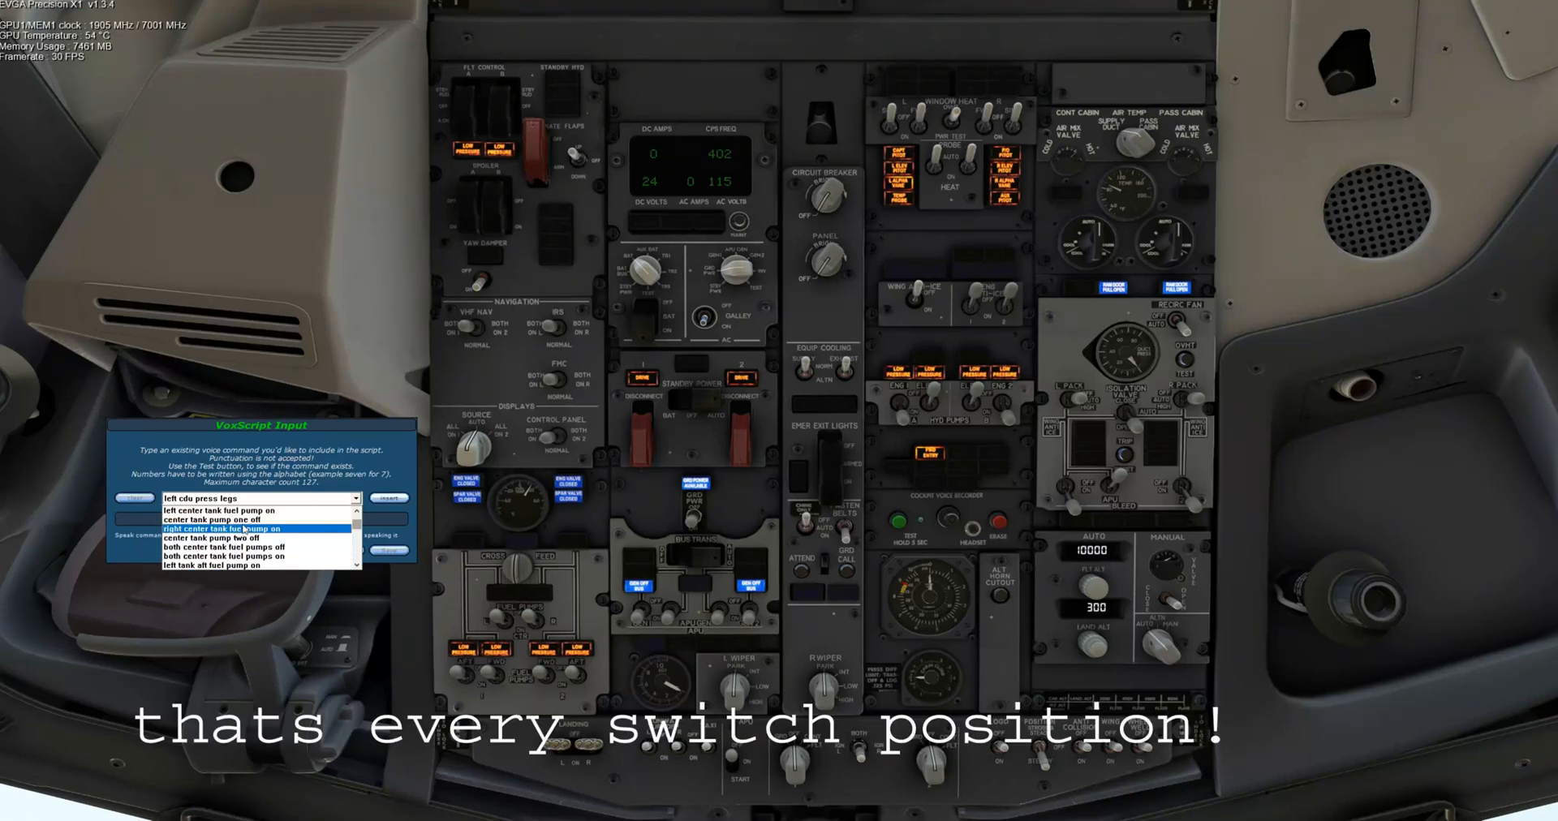
Toggle the center tank fuel pumps on and off, ending with both on.
left_click(219, 519)
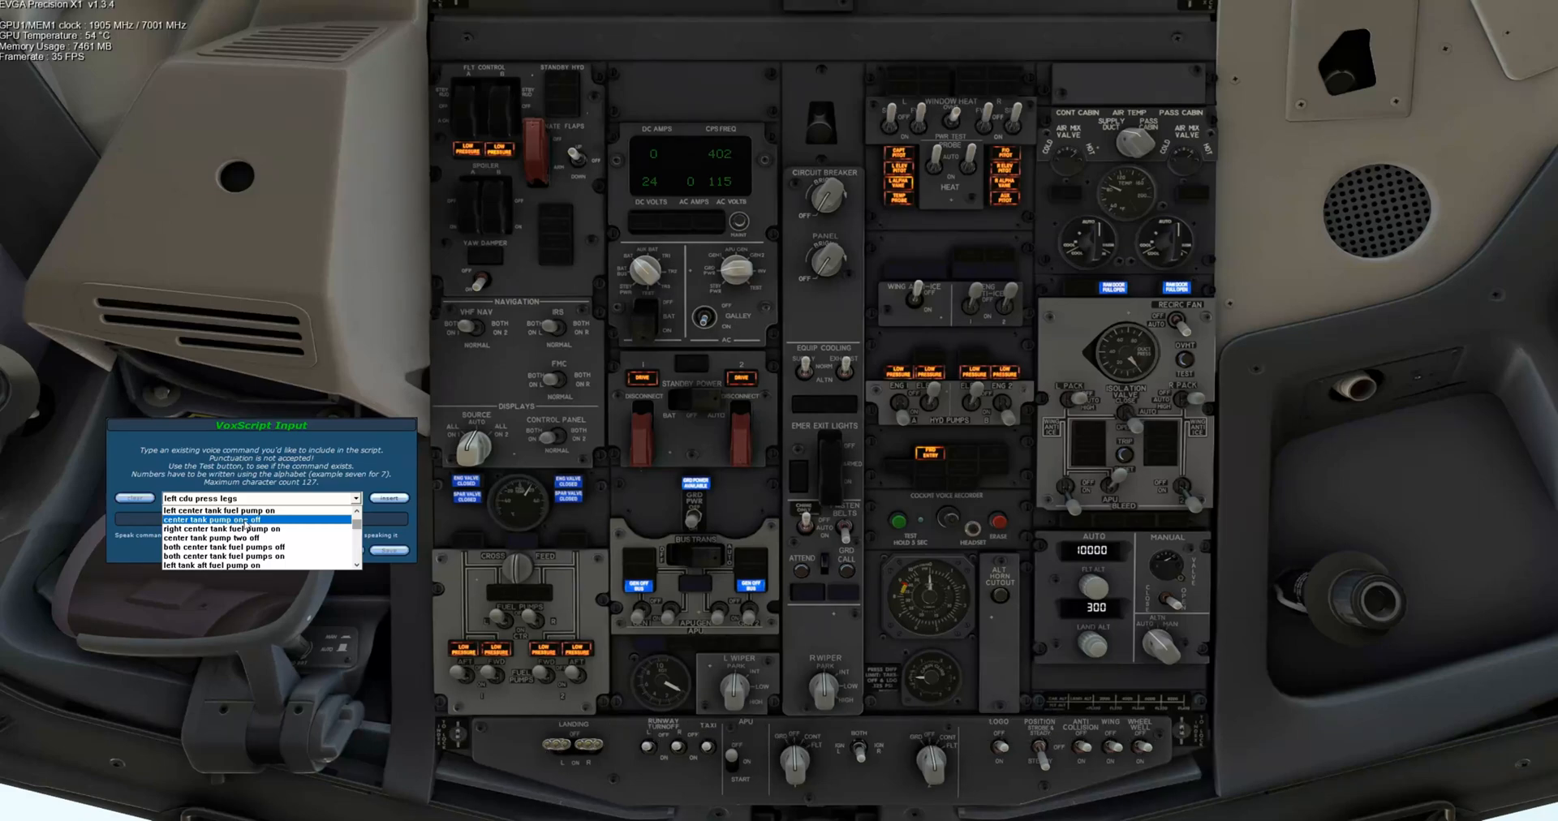
left_click(253, 529)
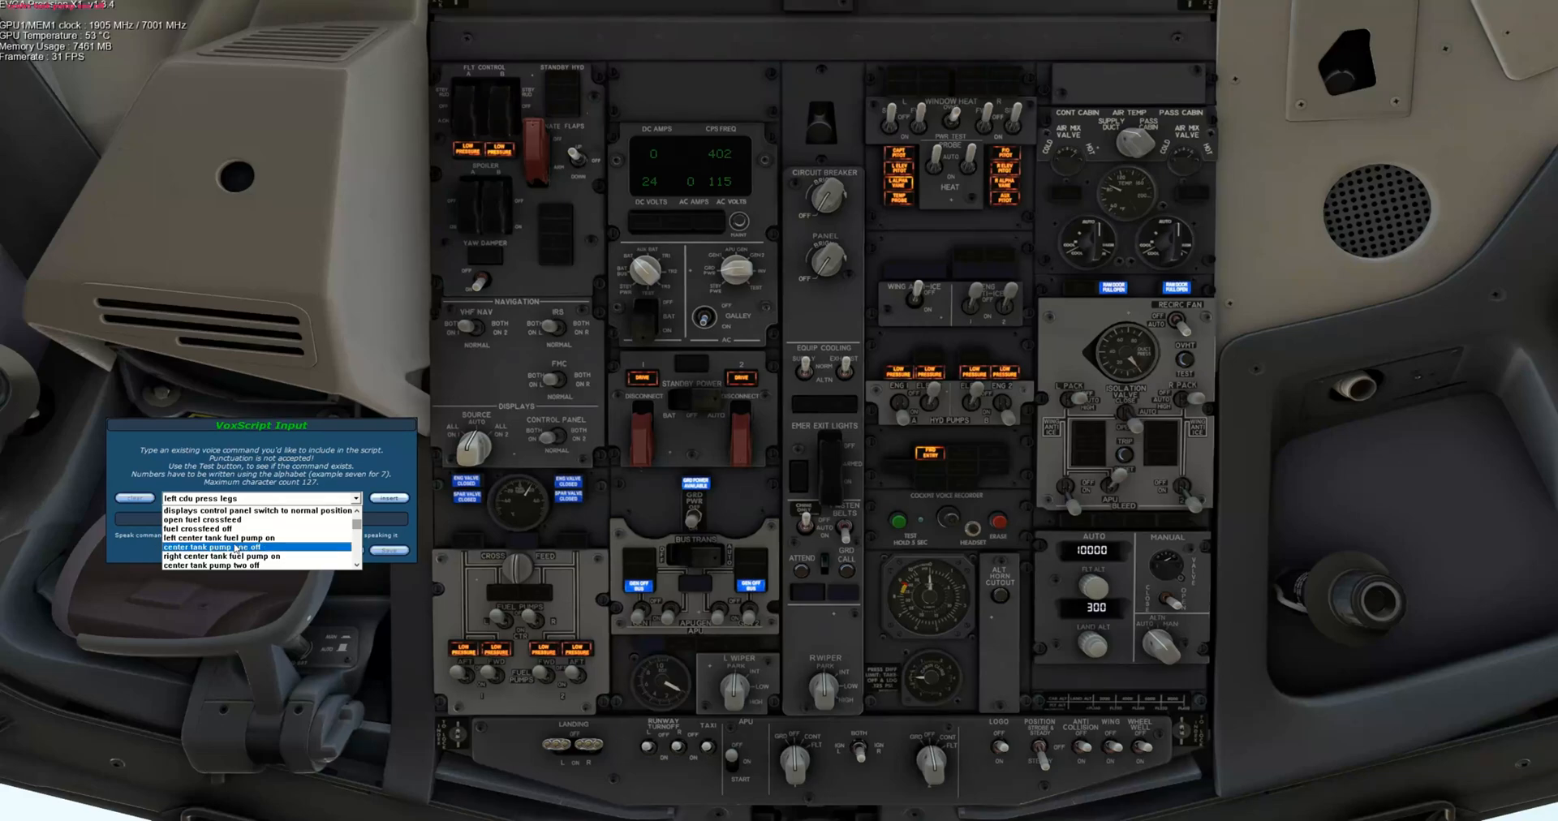
left_click(218, 537)
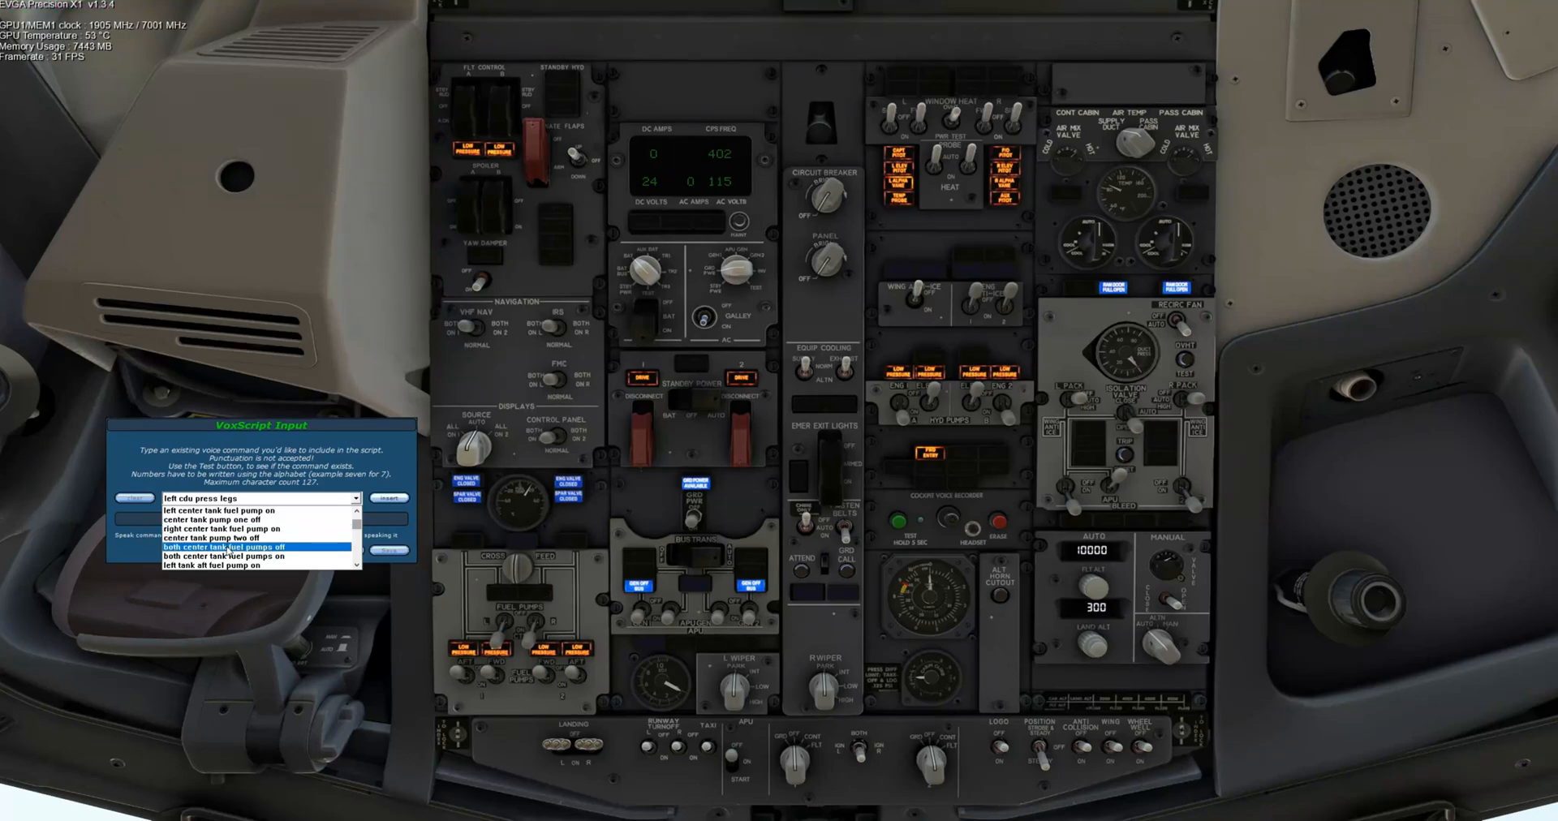
left_click(253, 555)
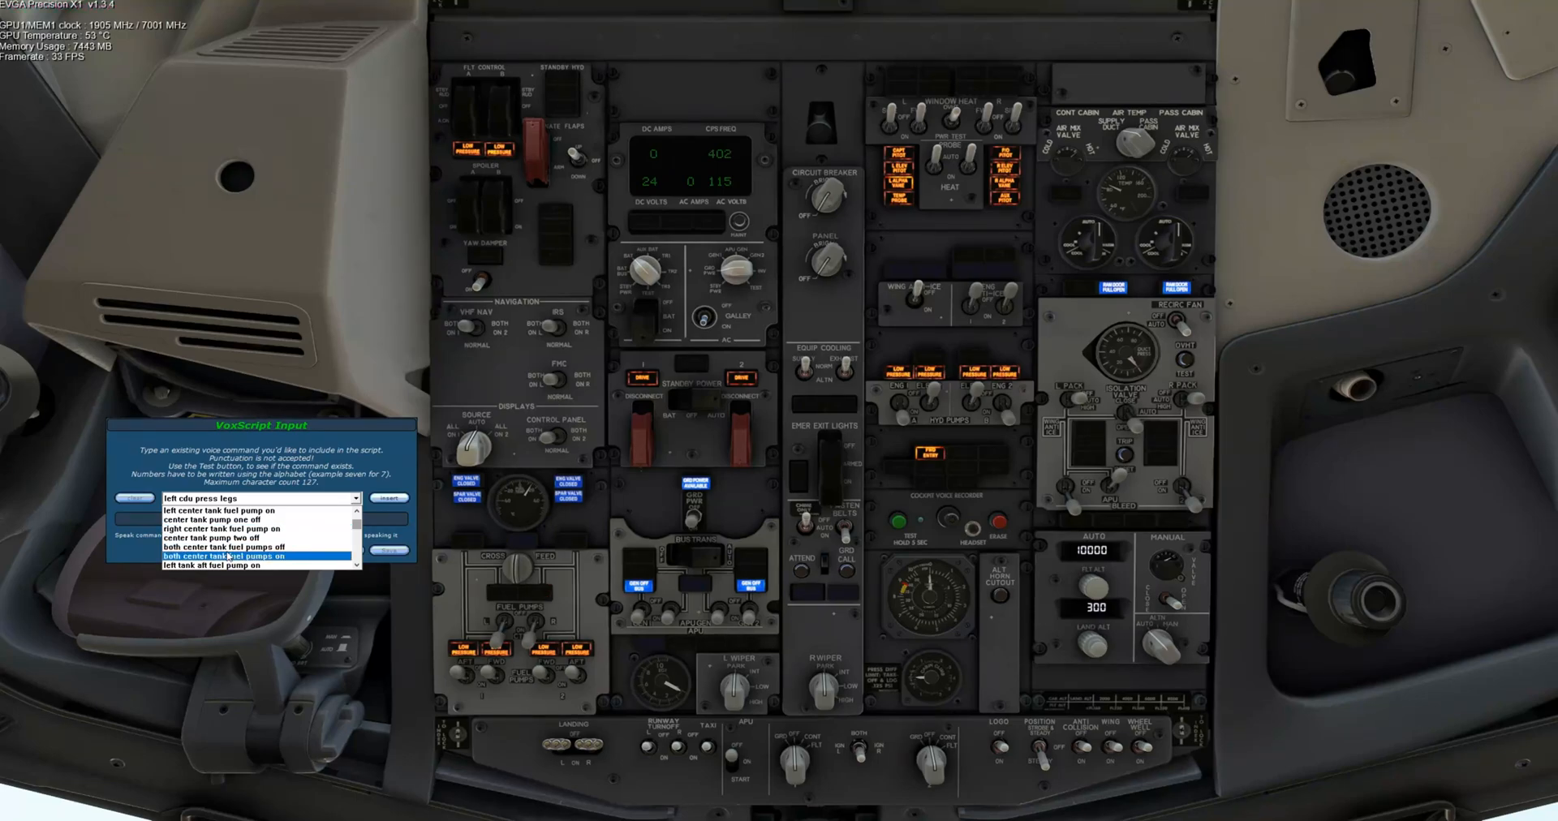
left_click(253, 547)
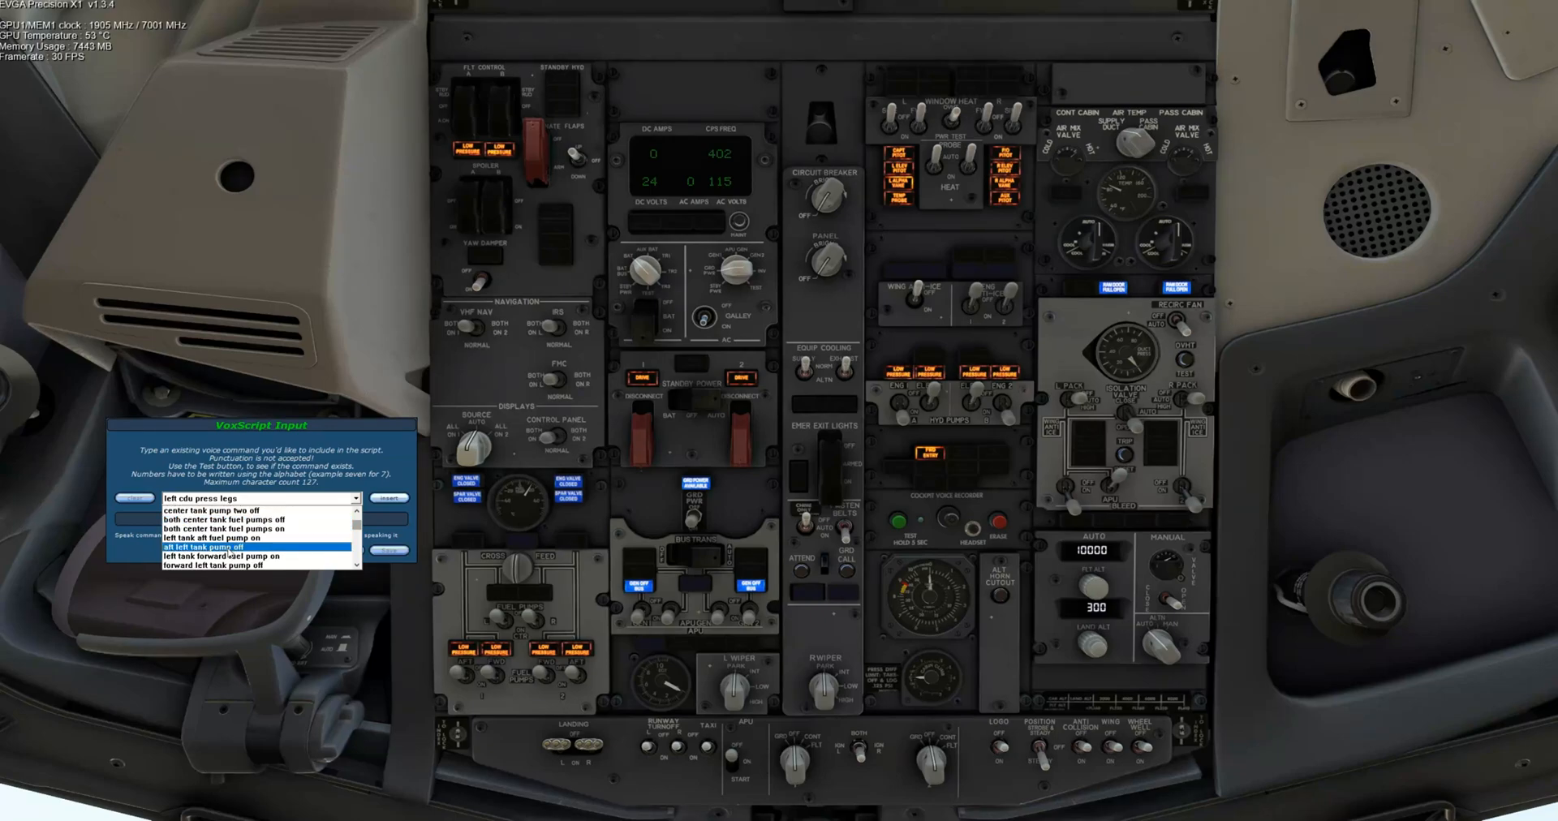
Toggle the left aft tank fuel pump off and on twice.
left_click(229, 538)
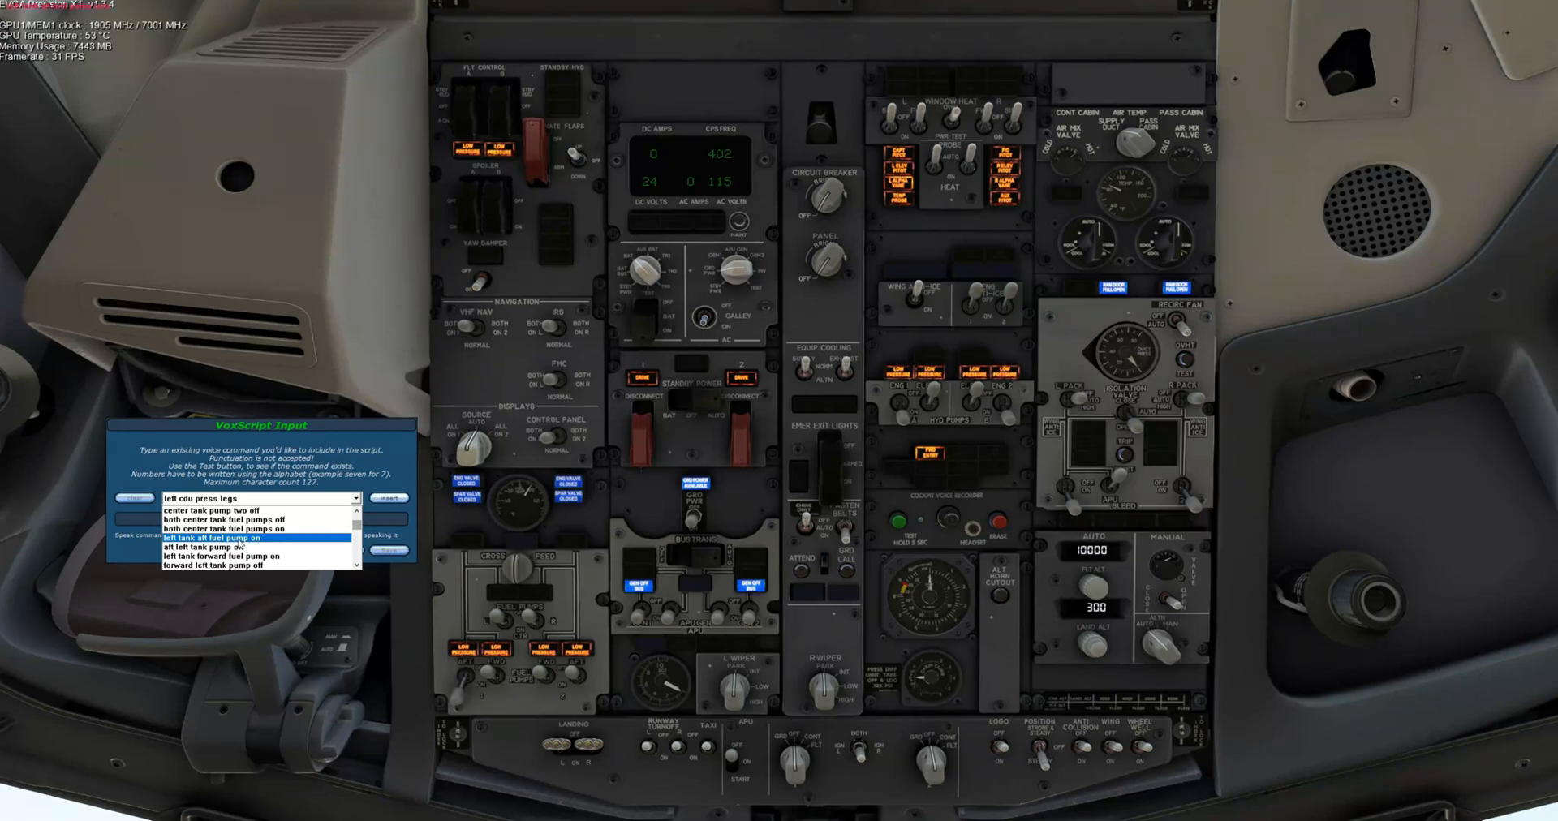
left_click(209, 547)
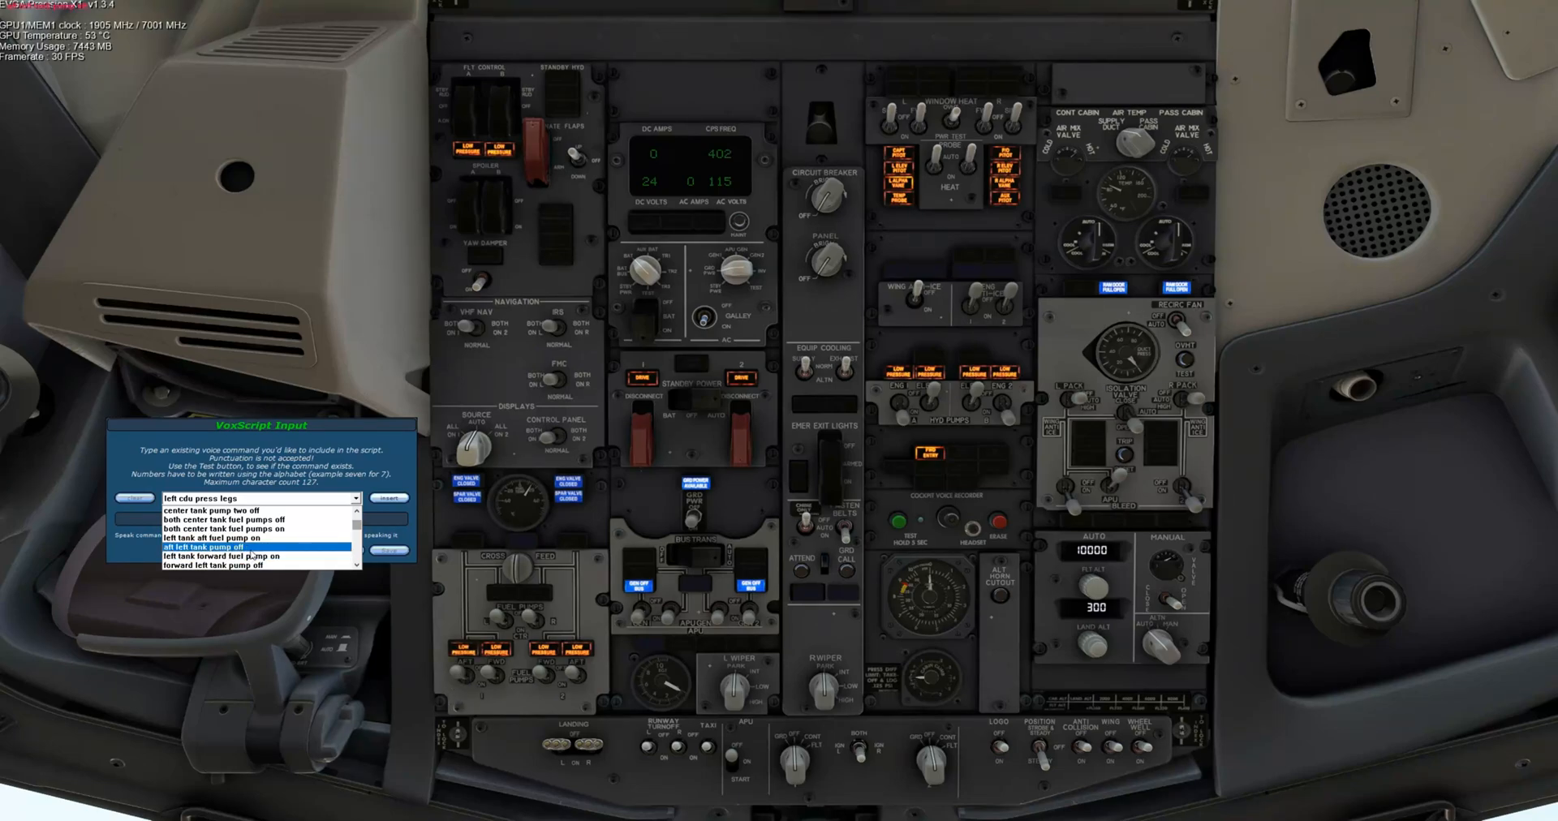
left_click(256, 539)
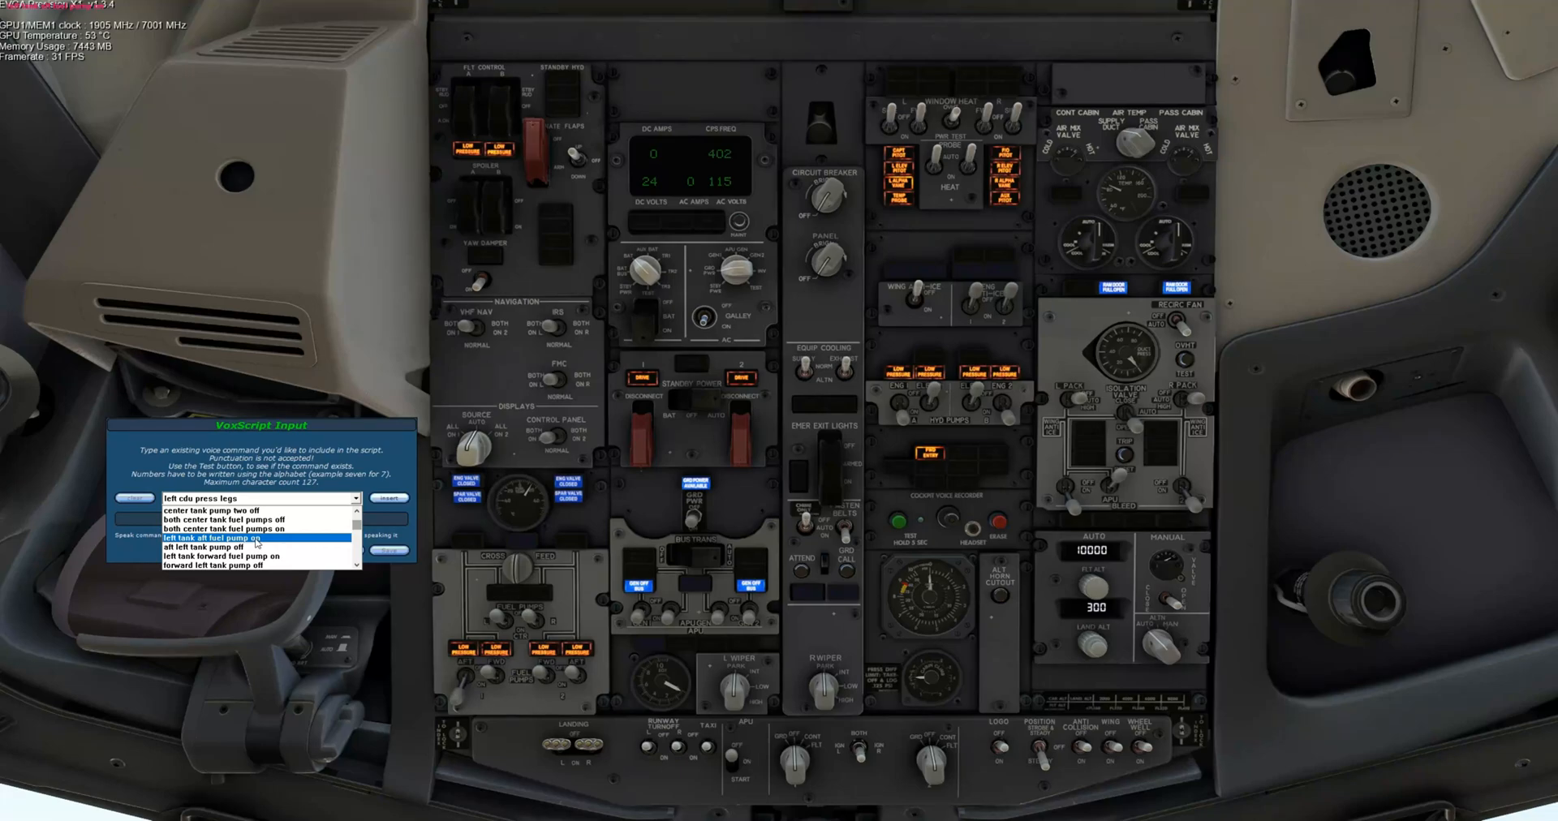
left_click(257, 547)
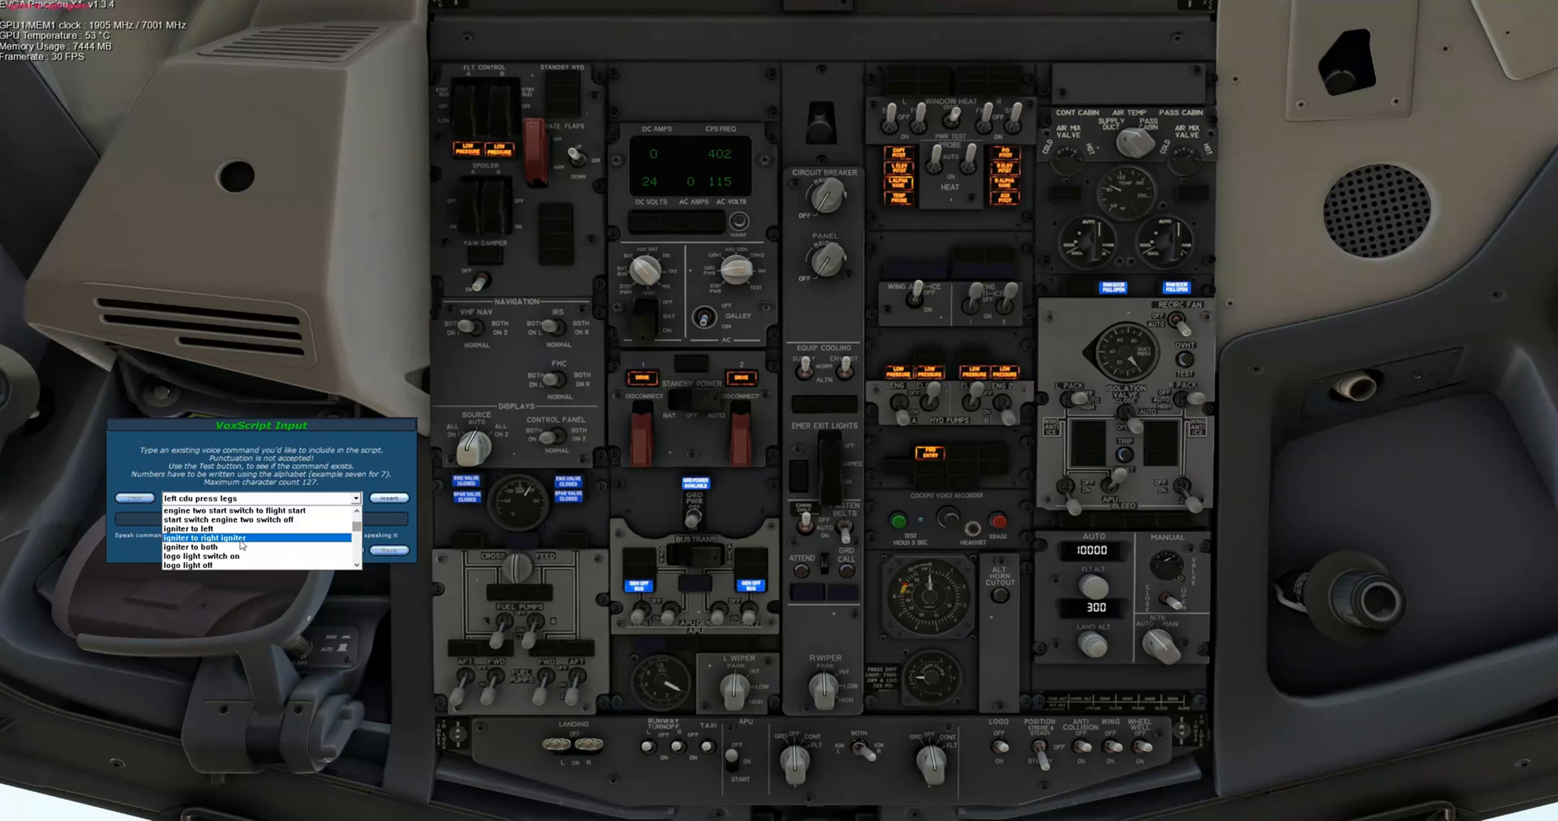
Set the igniter to right, then navigation lights to strobe-and-steady, then steady.
left_click(204, 547)
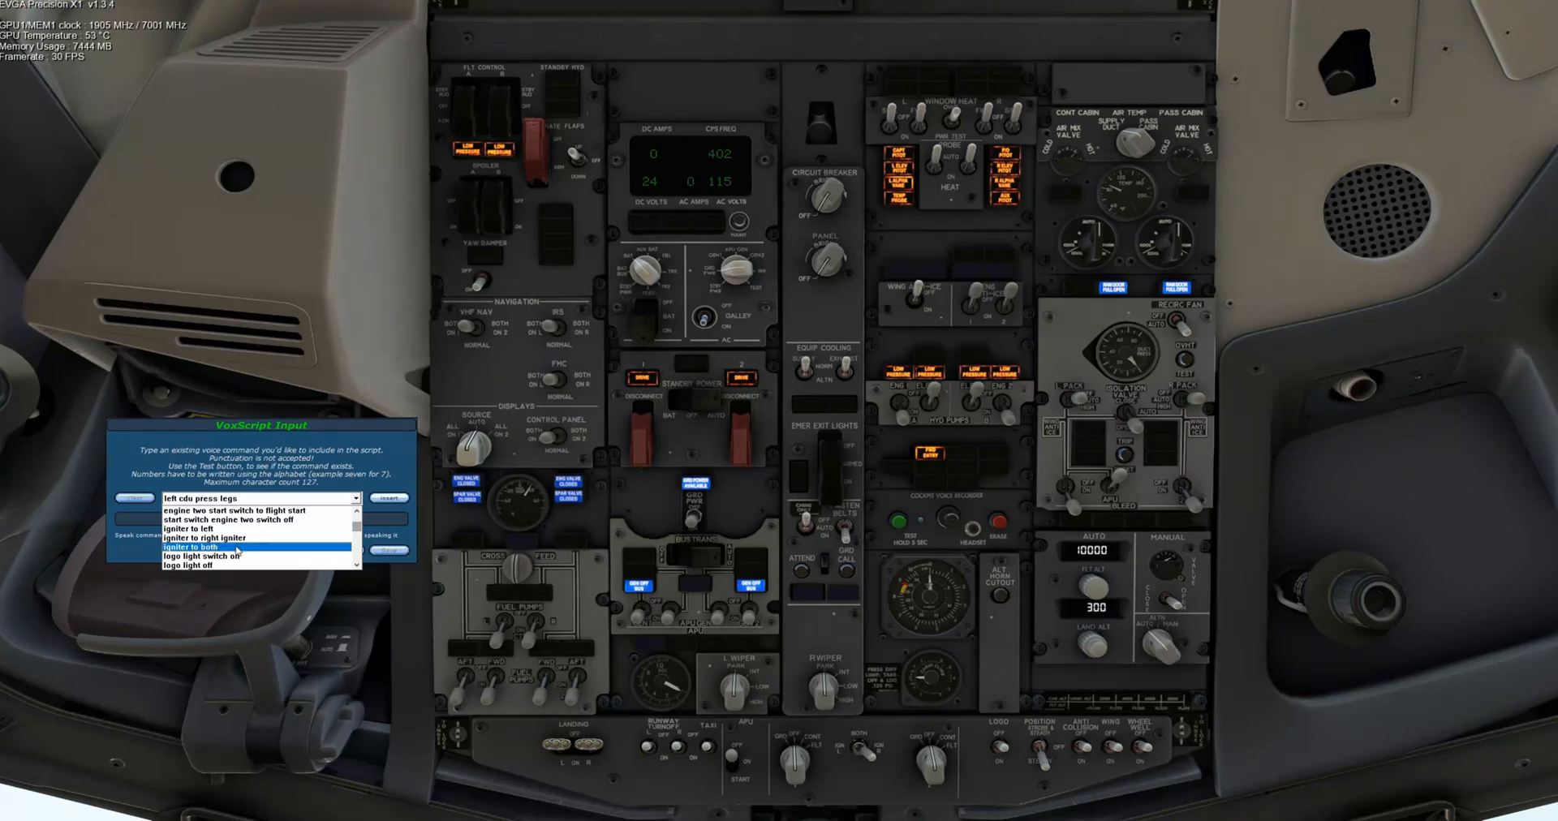
scroll("down", 3)
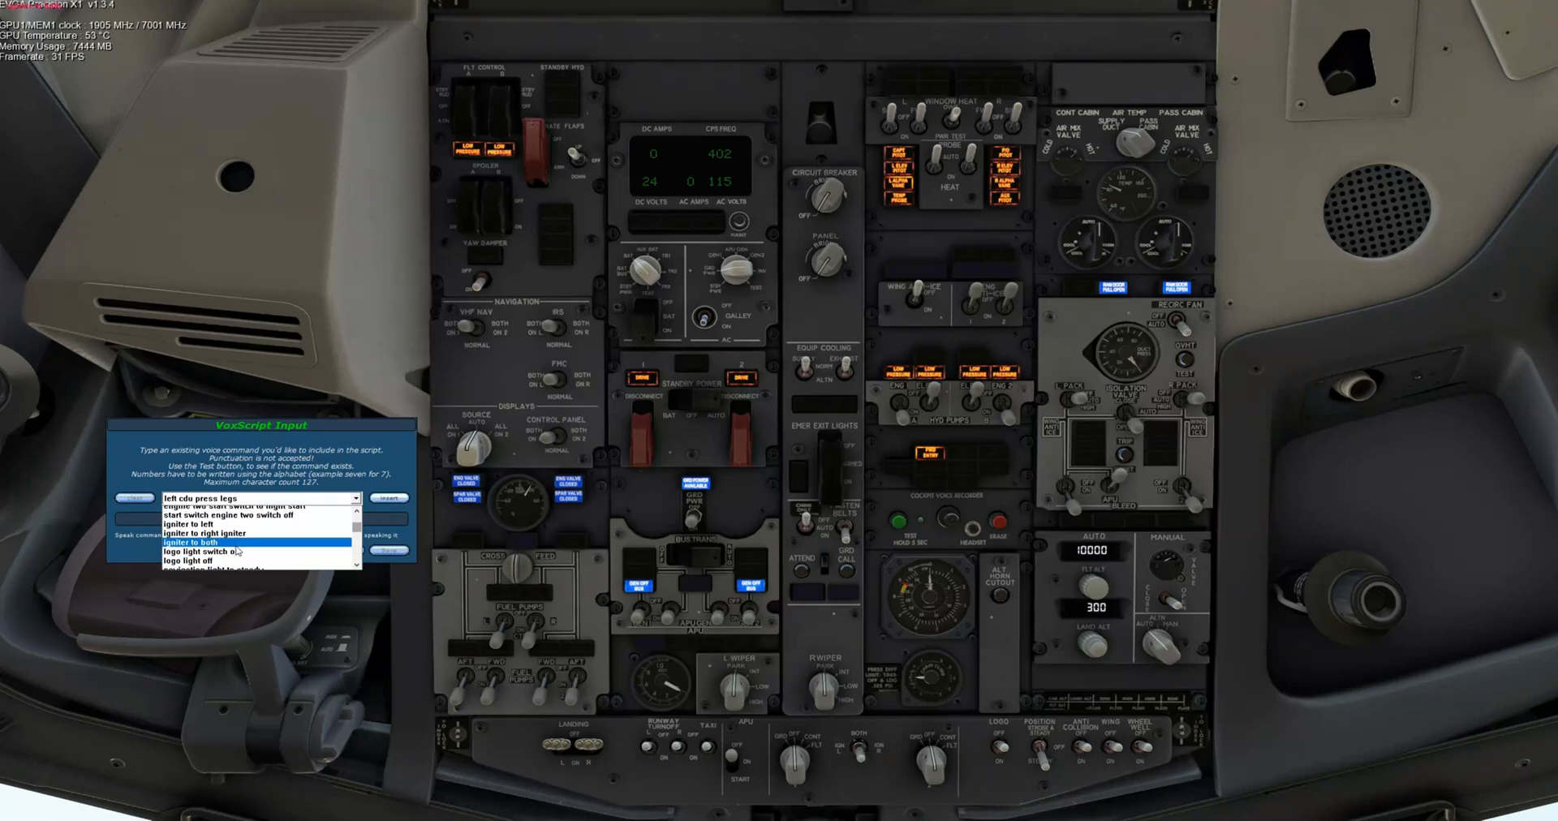
scroll("down", 3)
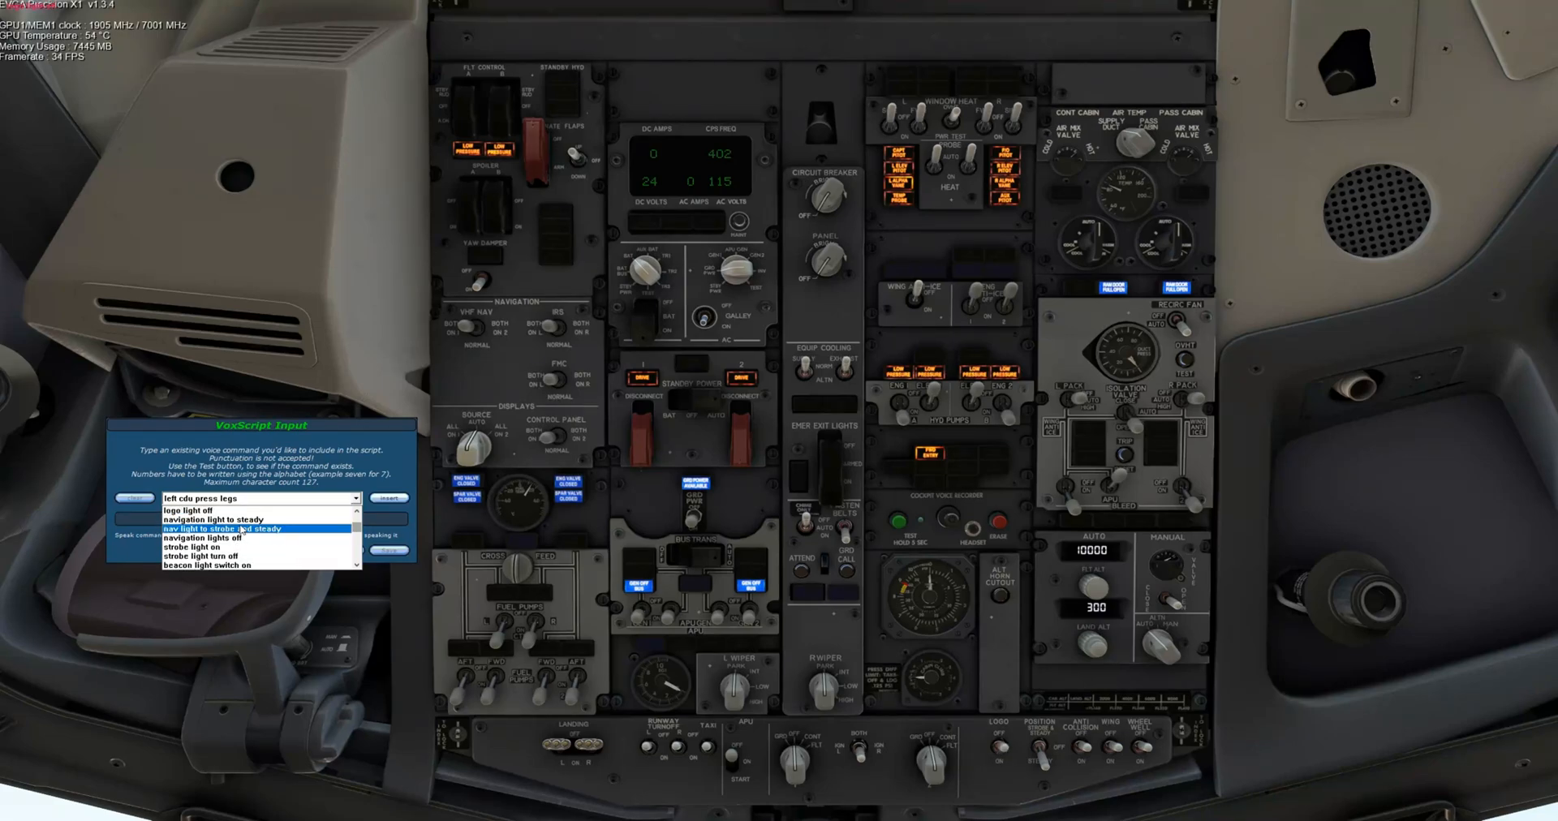
left_click(212, 519)
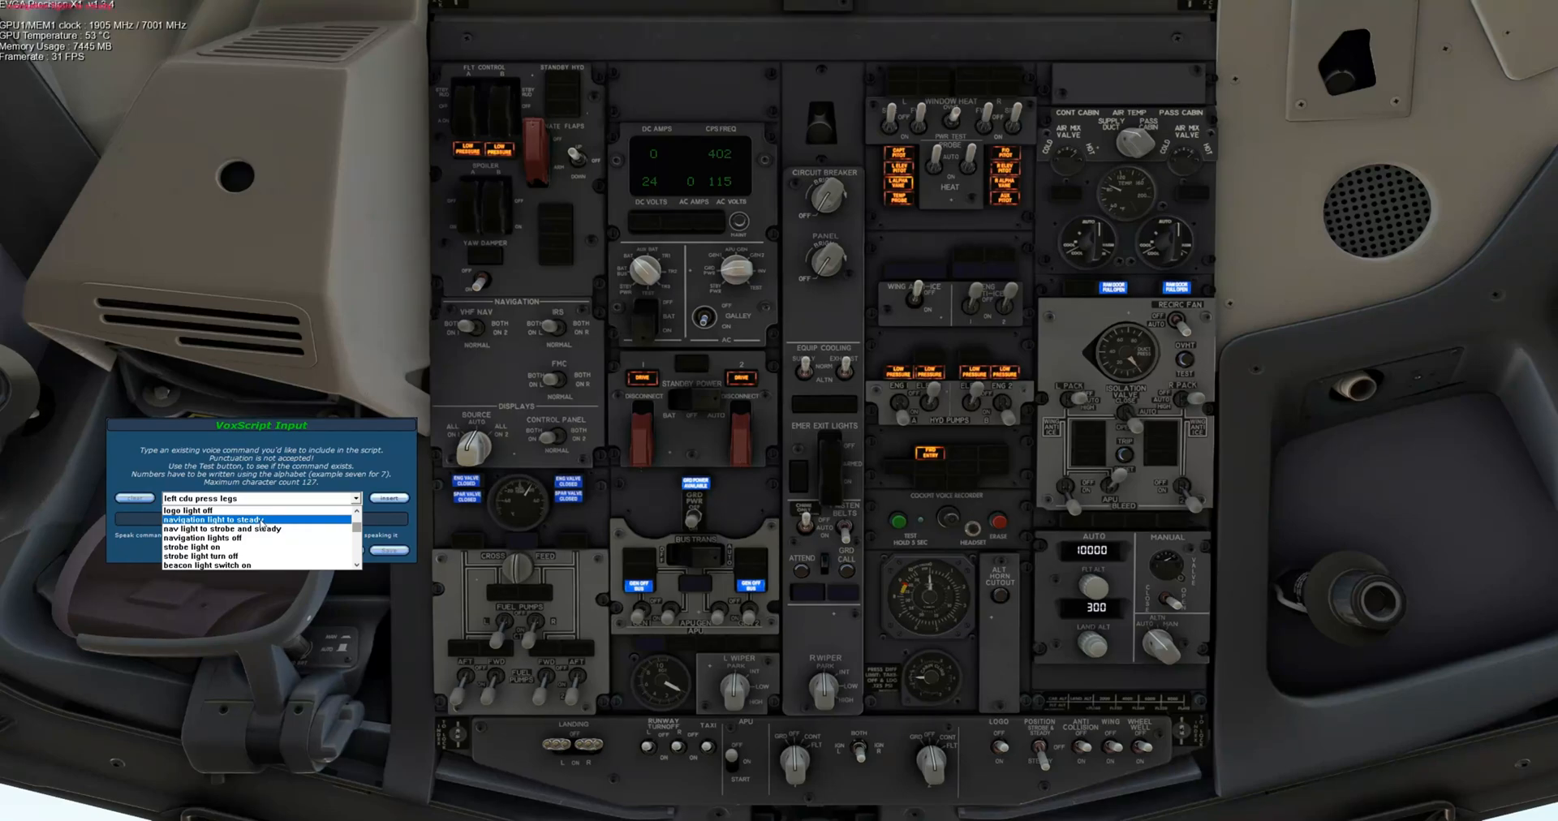
left_click(244, 538)
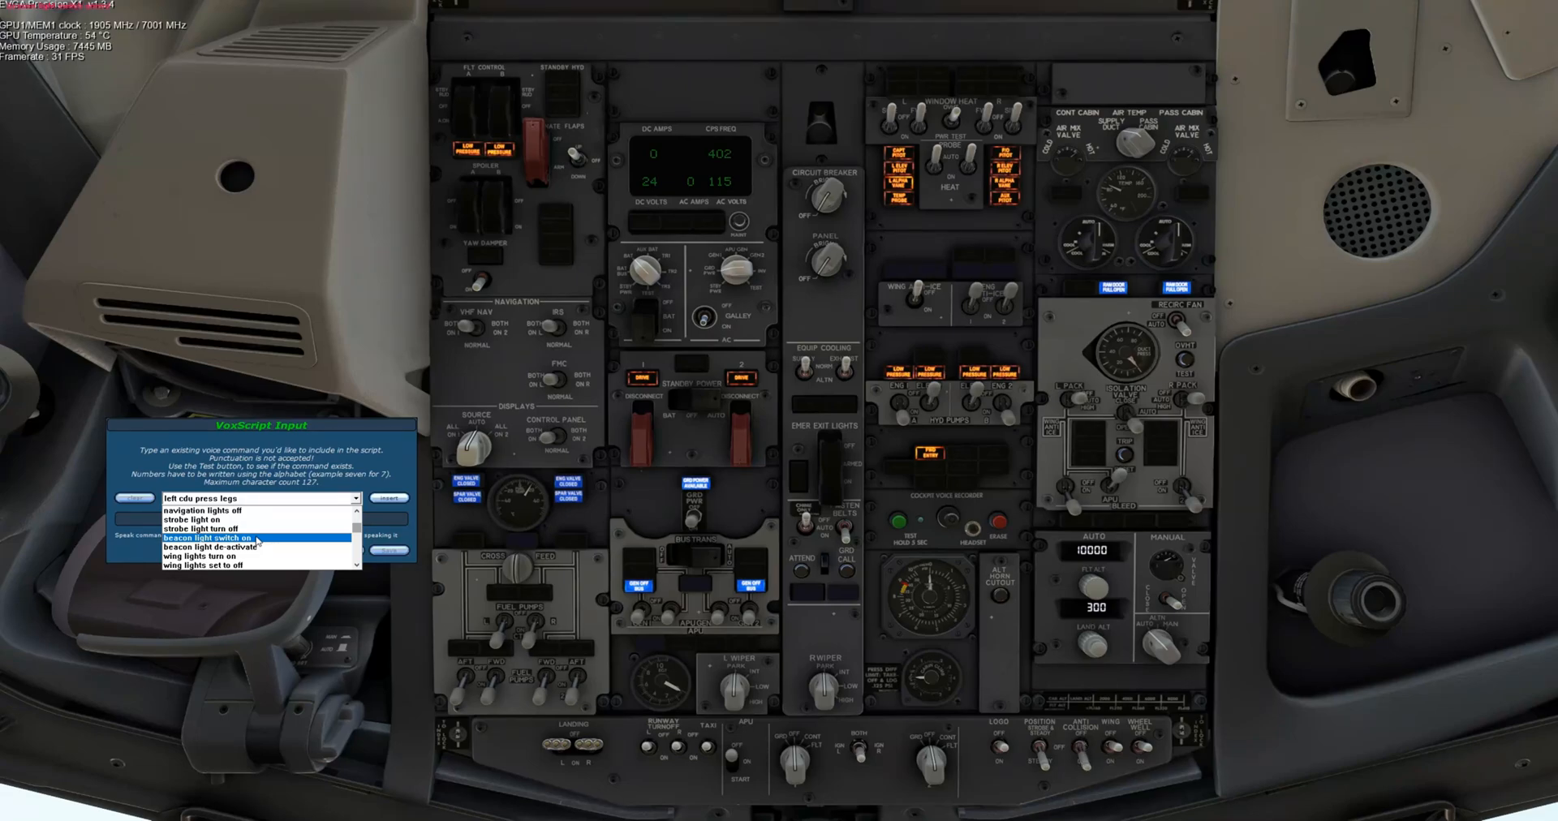
scroll("down", 3)
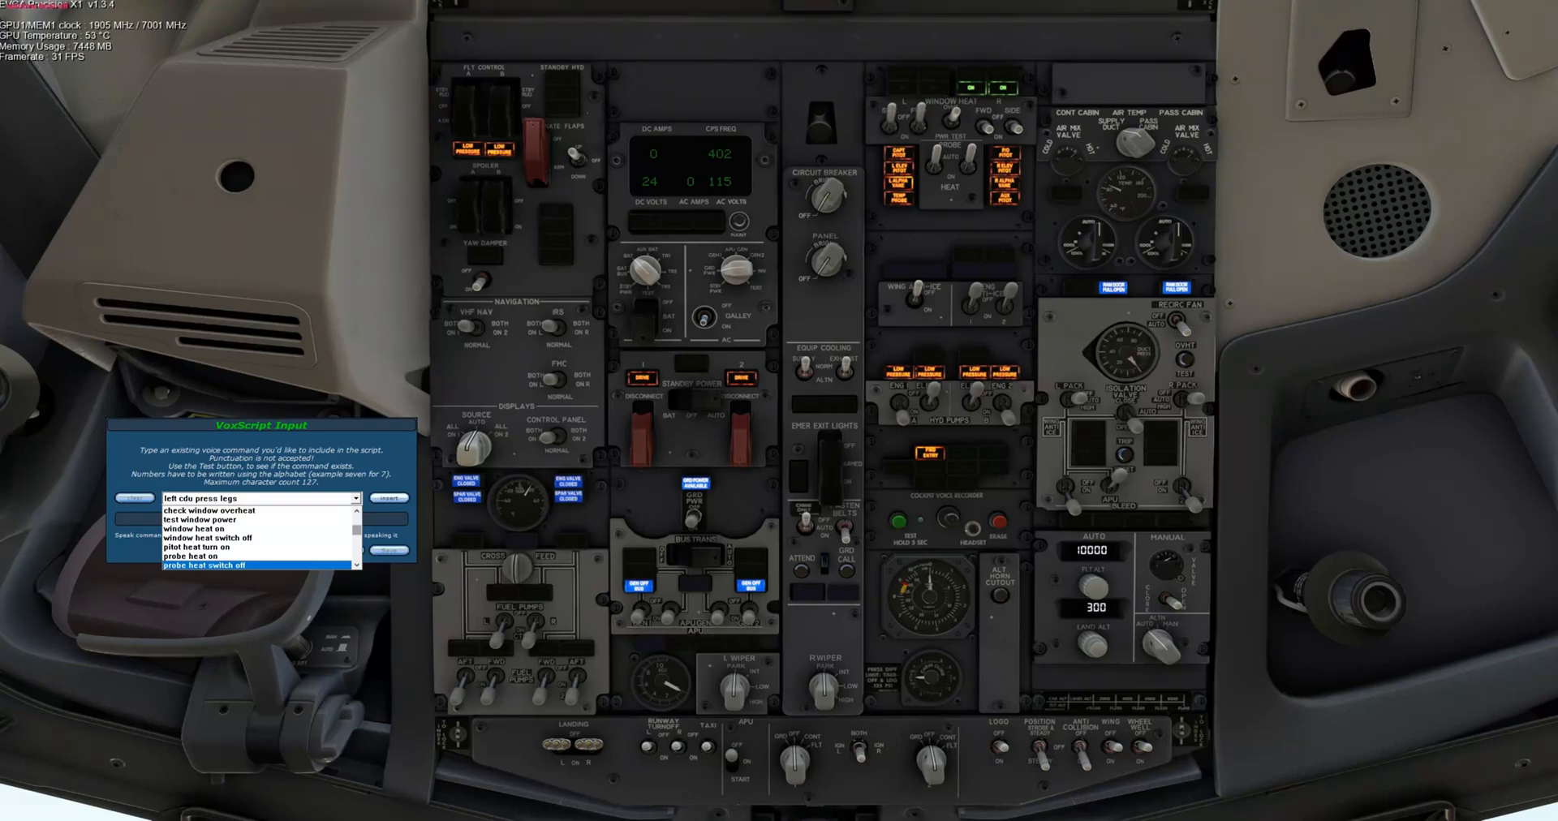
Switch probe heat off and run the stall warning test command.
left_click(209, 537)
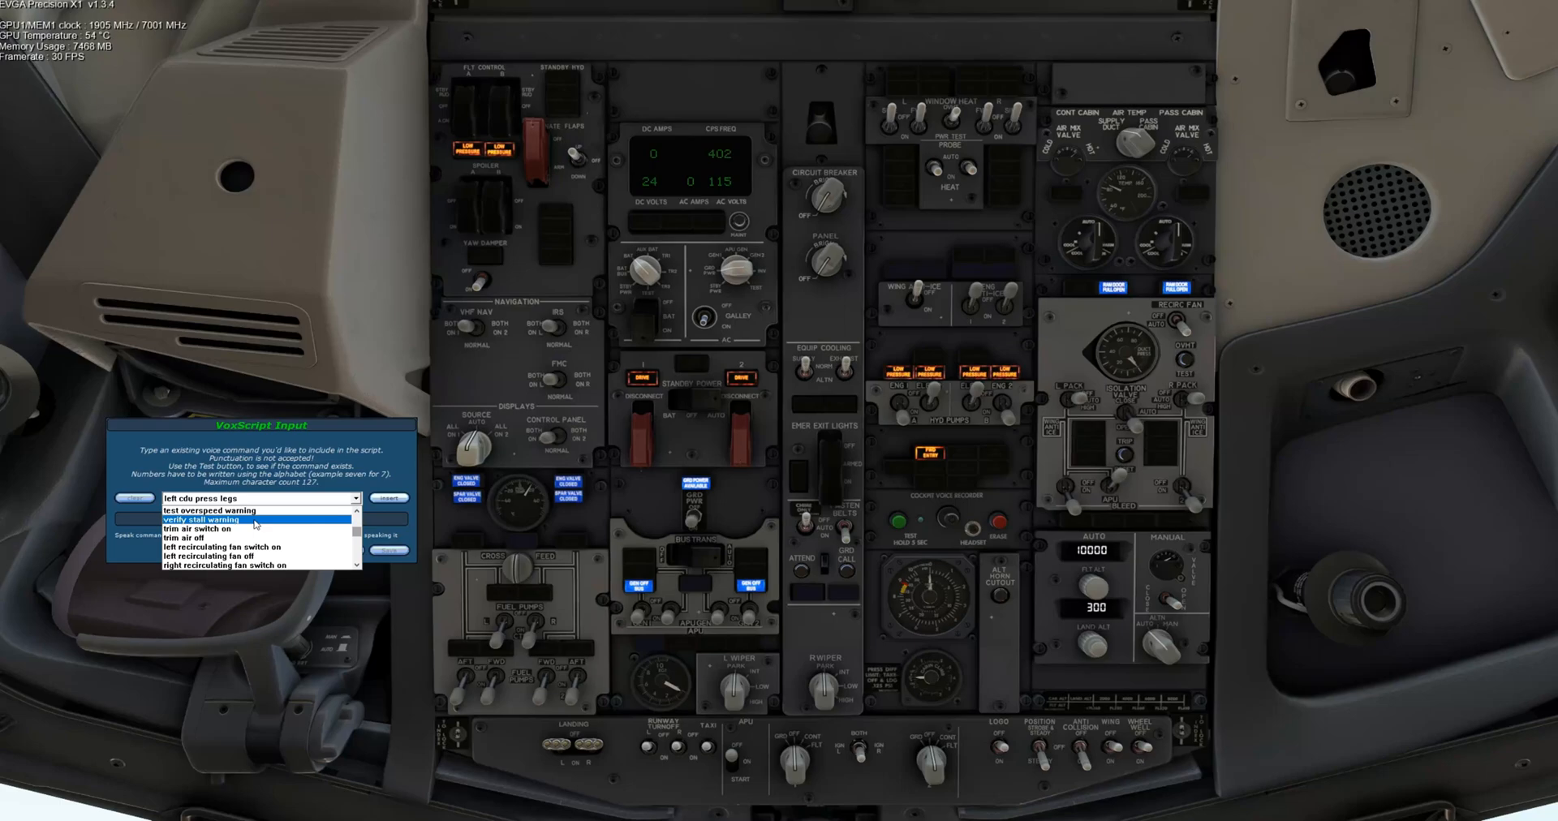
left_click(208, 511)
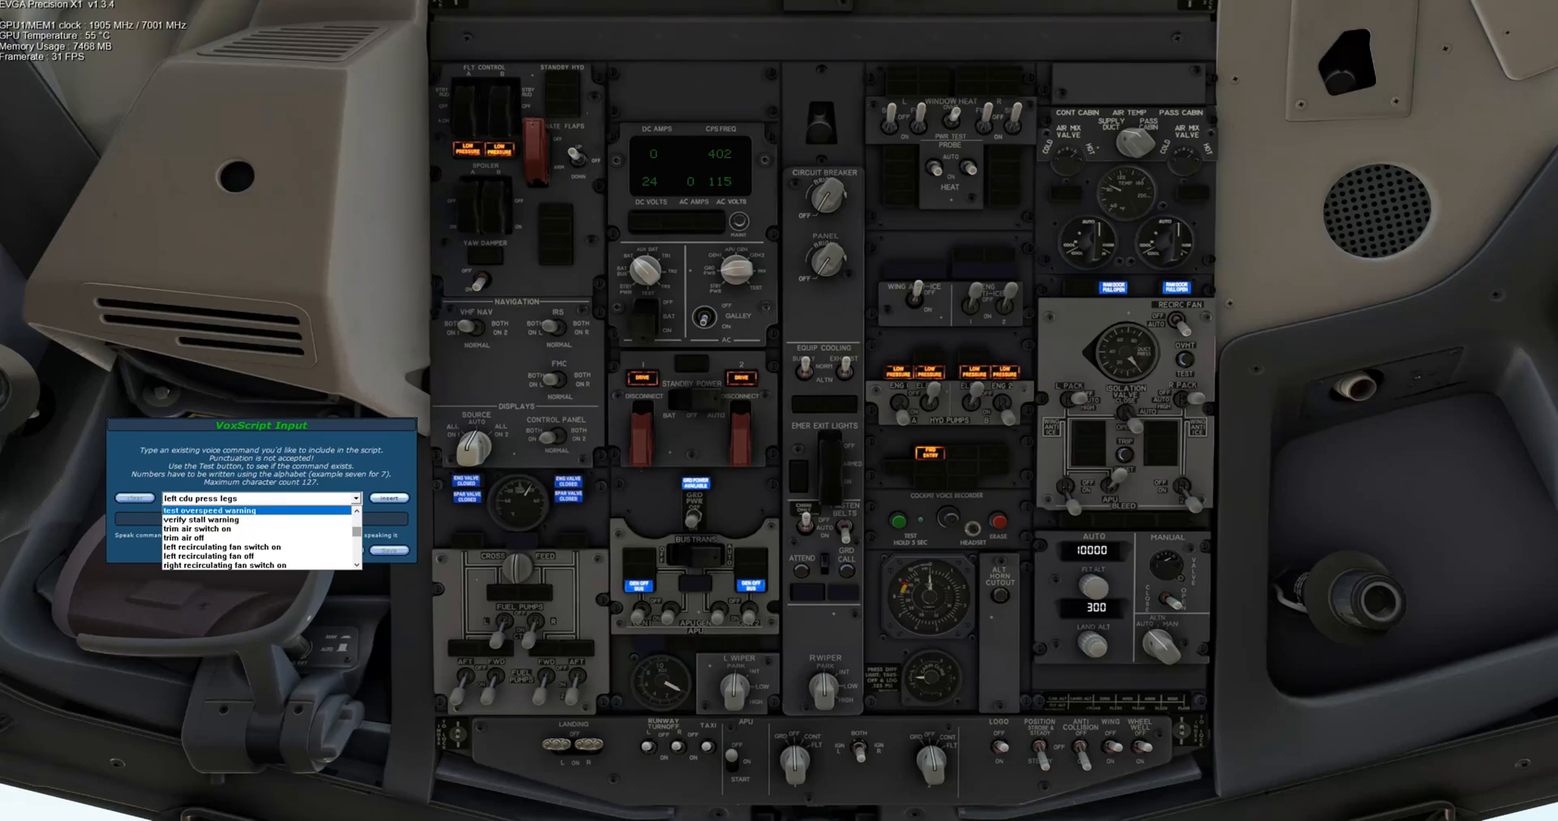